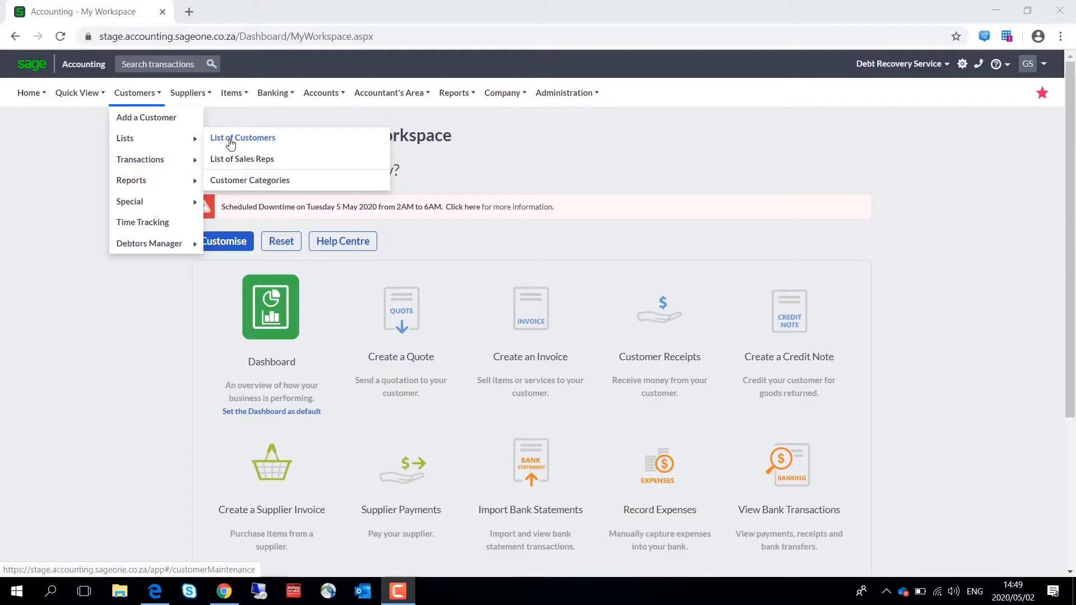
# - Open Bellevino's customer record from the List of Customers
pyautogui.click(244, 138)
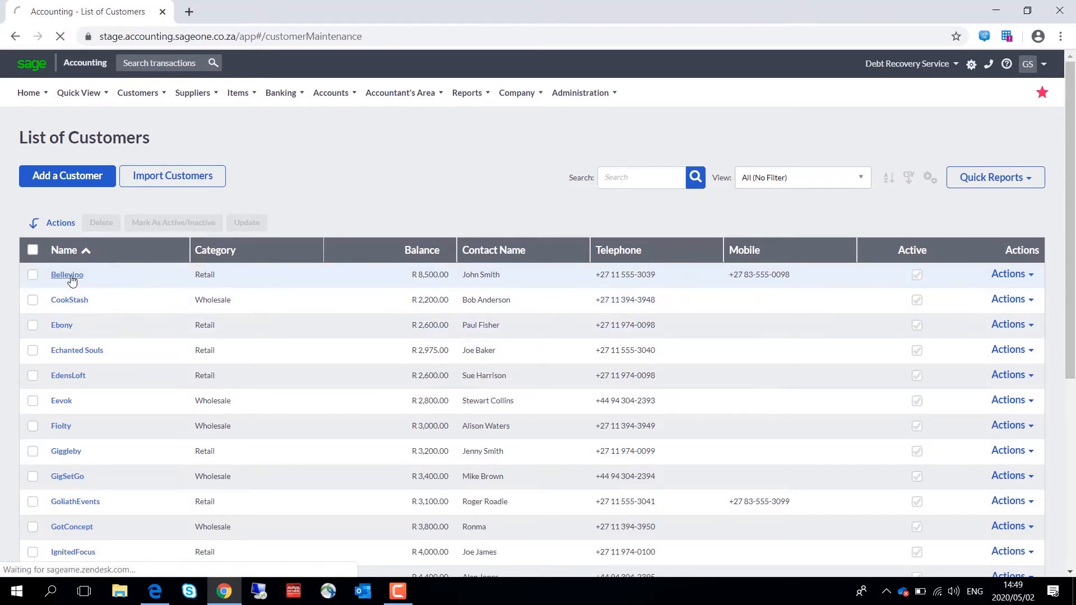
pyautogui.click(67, 275)
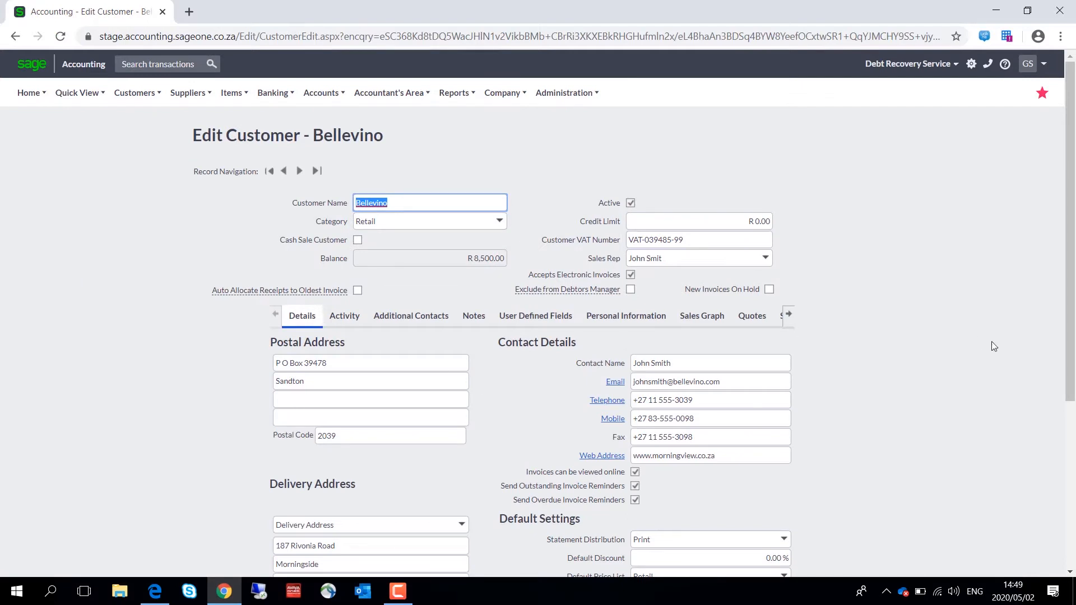
pyautogui.scroll(-3)
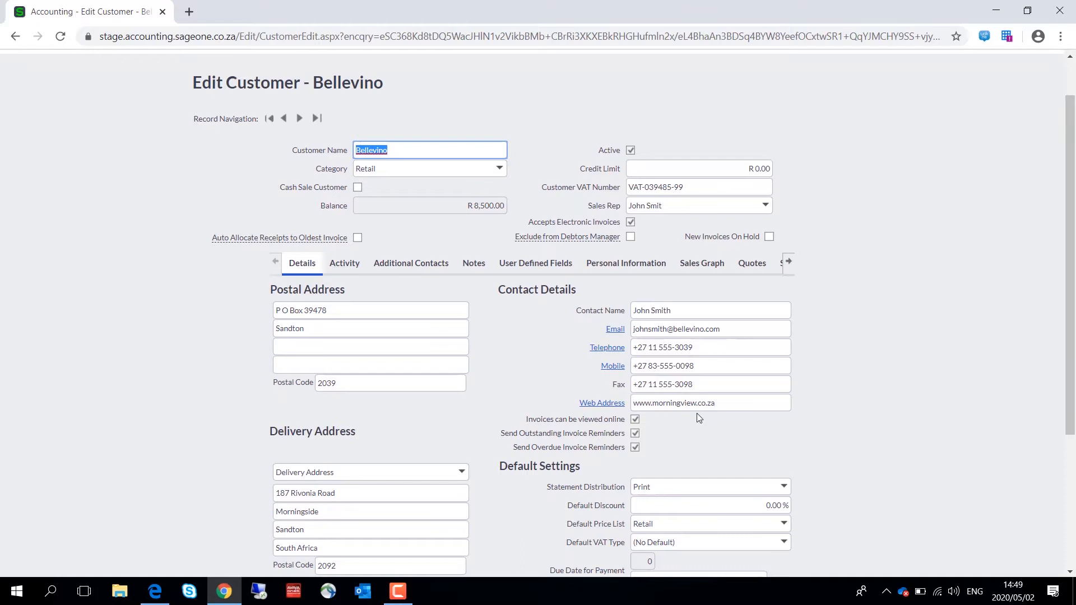
pyautogui.click(635, 434)
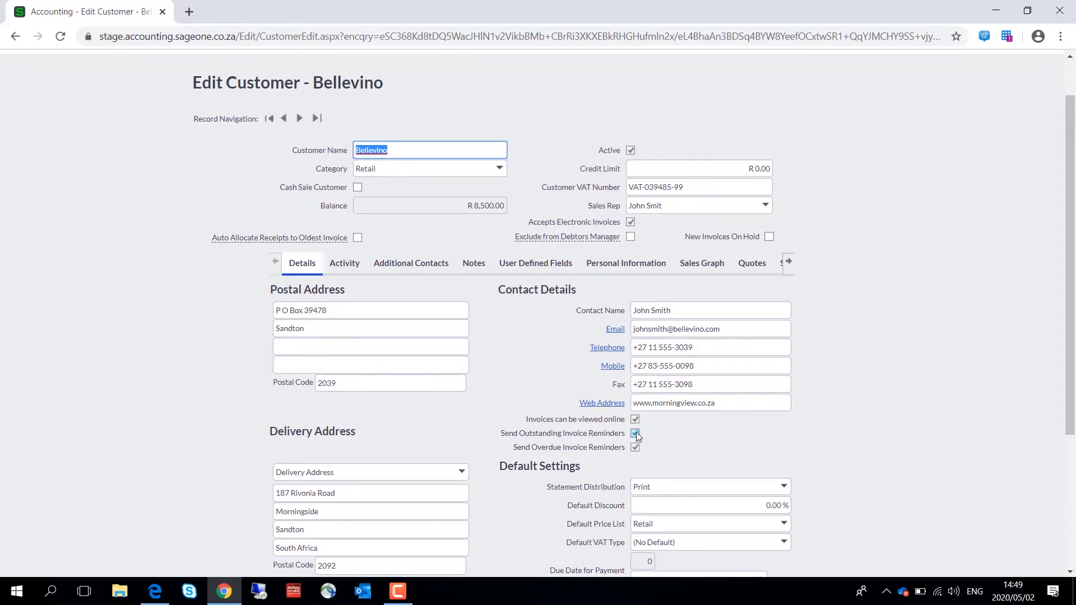
pyautogui.moveTo(642, 452)
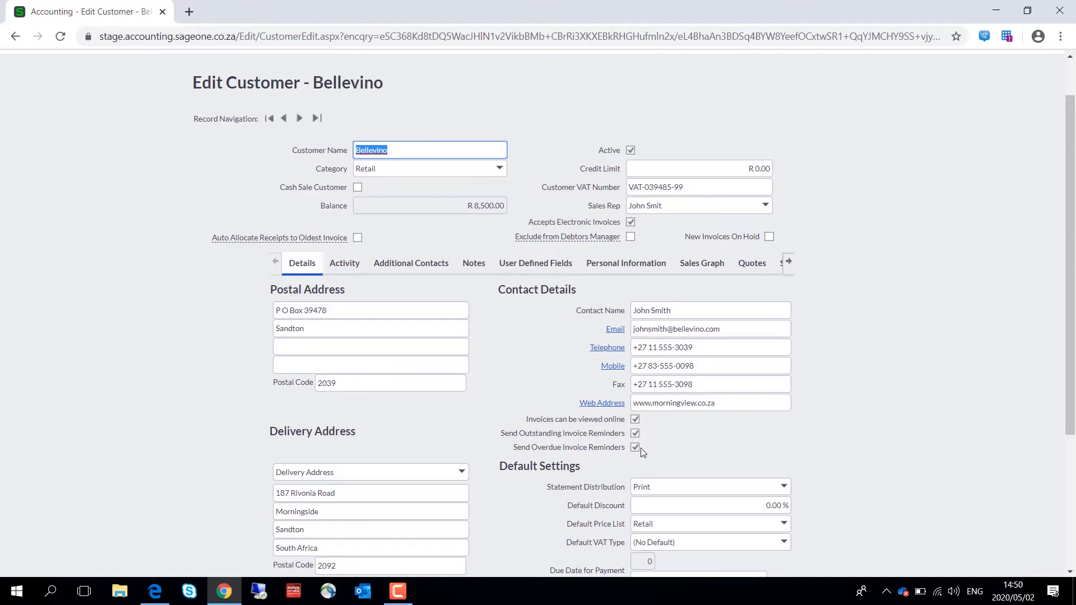
pyautogui.moveTo(729, 344)
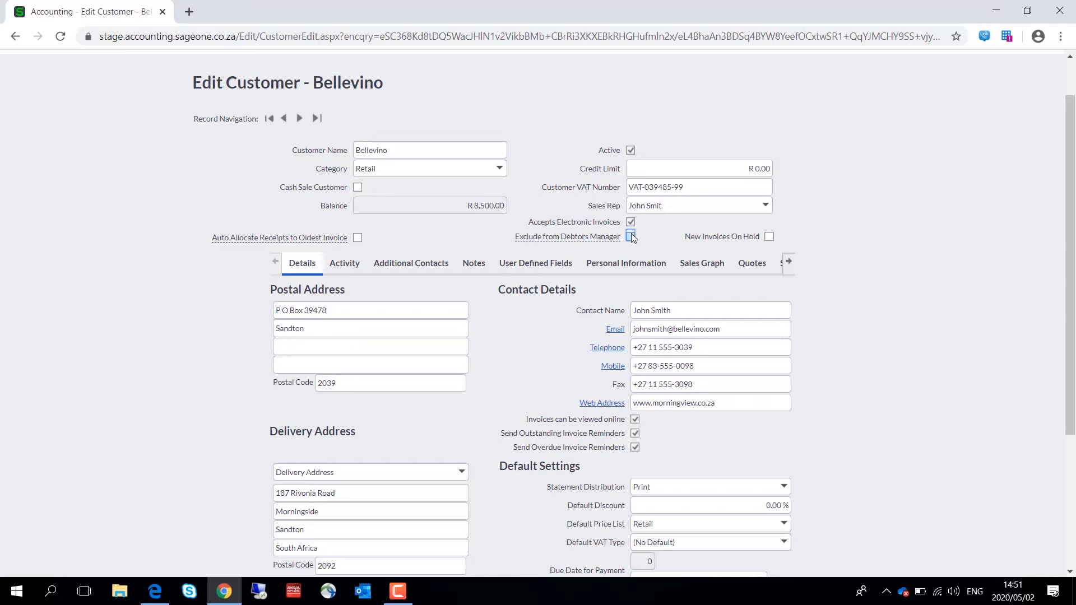
pyautogui.click(630, 237)
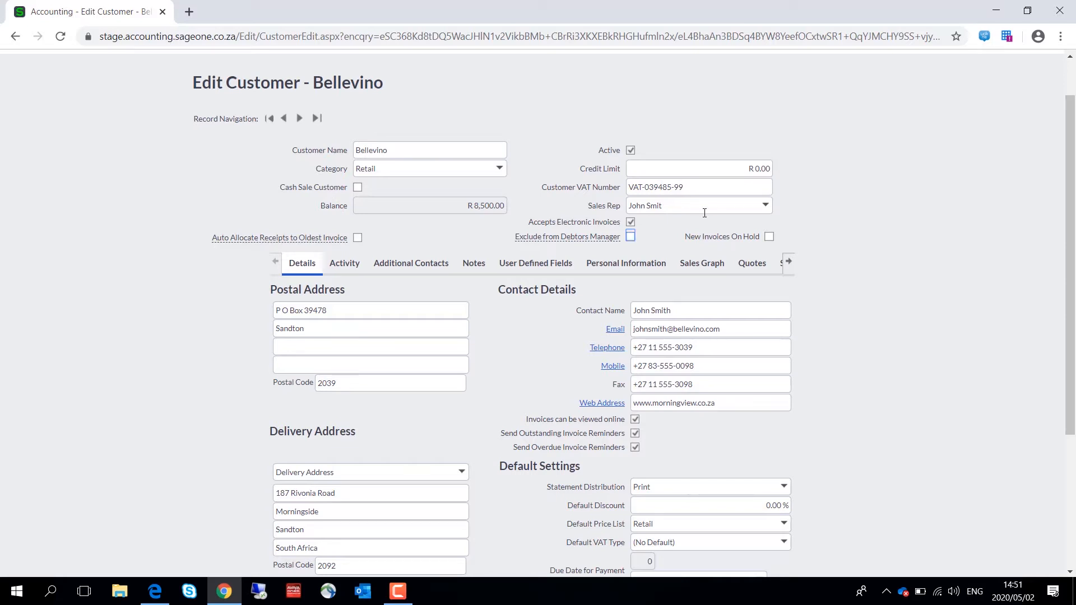
pyautogui.click(768, 236)
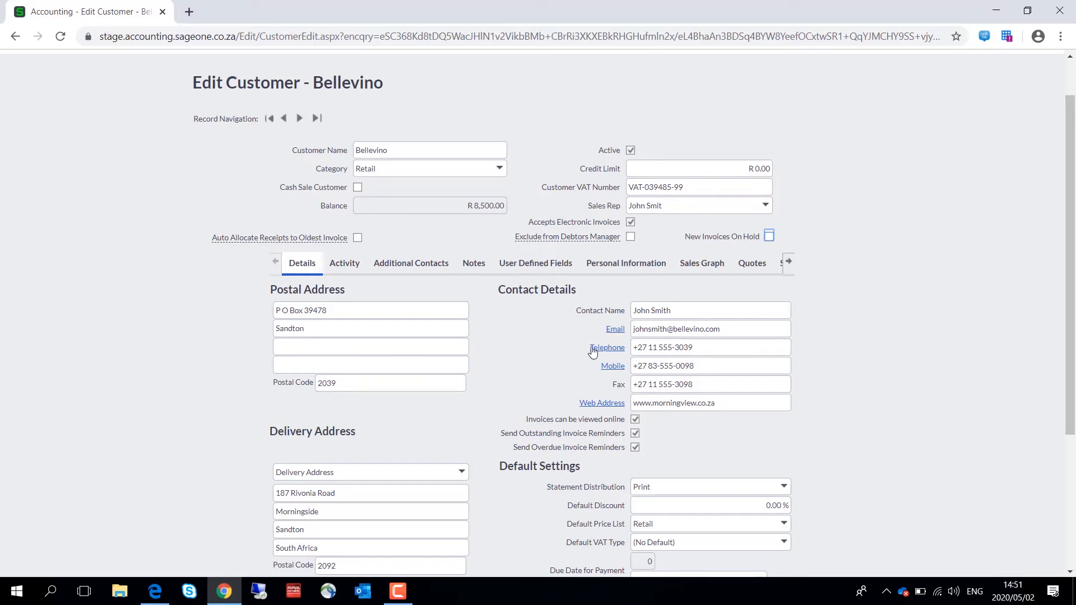
pyautogui.moveTo(419, 299)
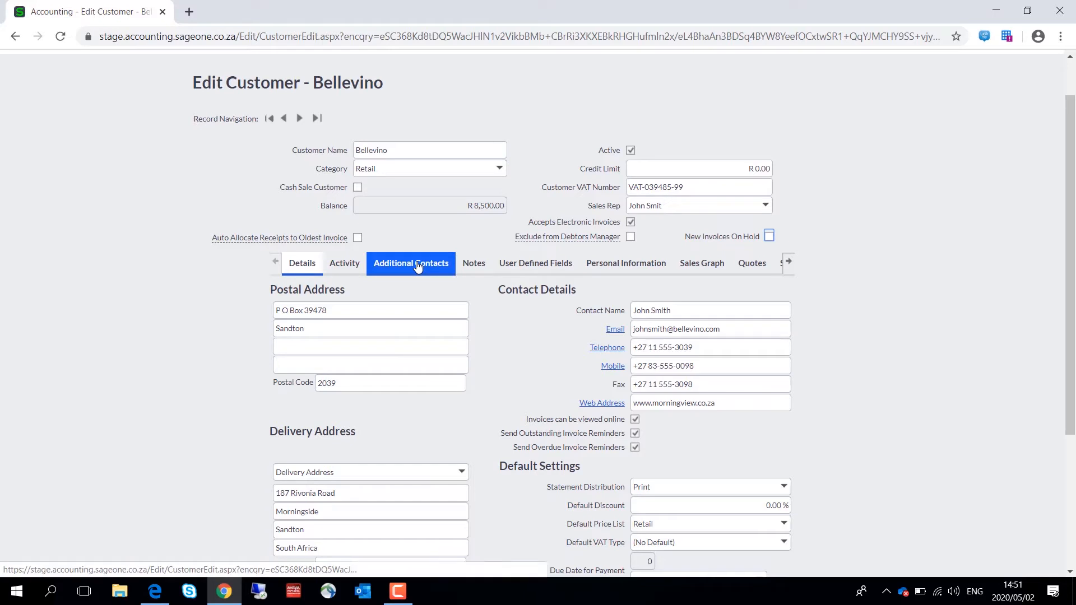
# - View Bellevino's two additional contacts and their O/S and Overdue Invoices reminder settings
pyautogui.click(411, 263)
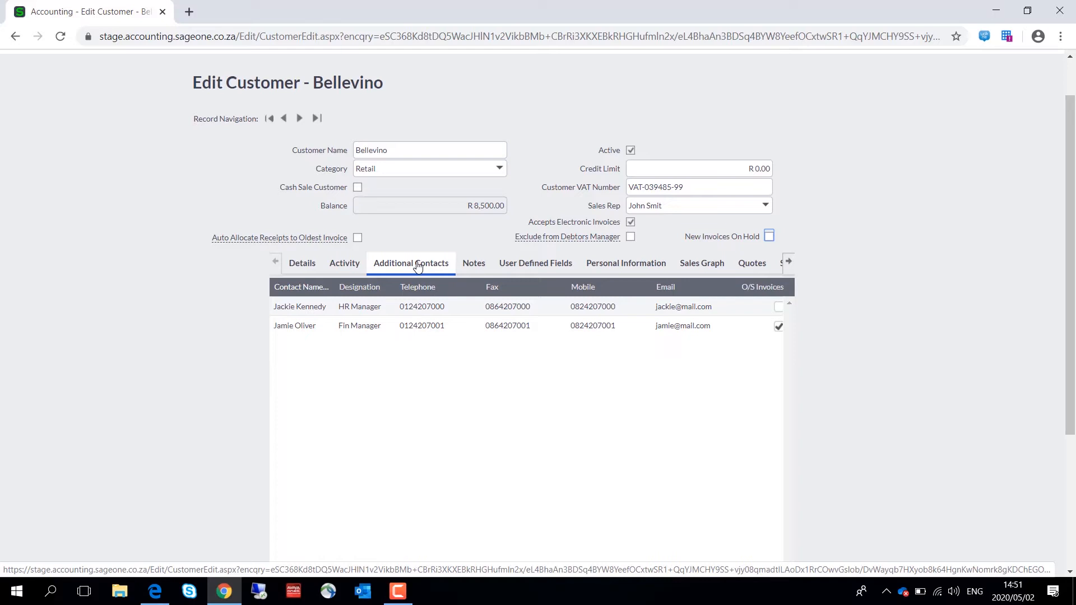
pyautogui.moveTo(426, 322)
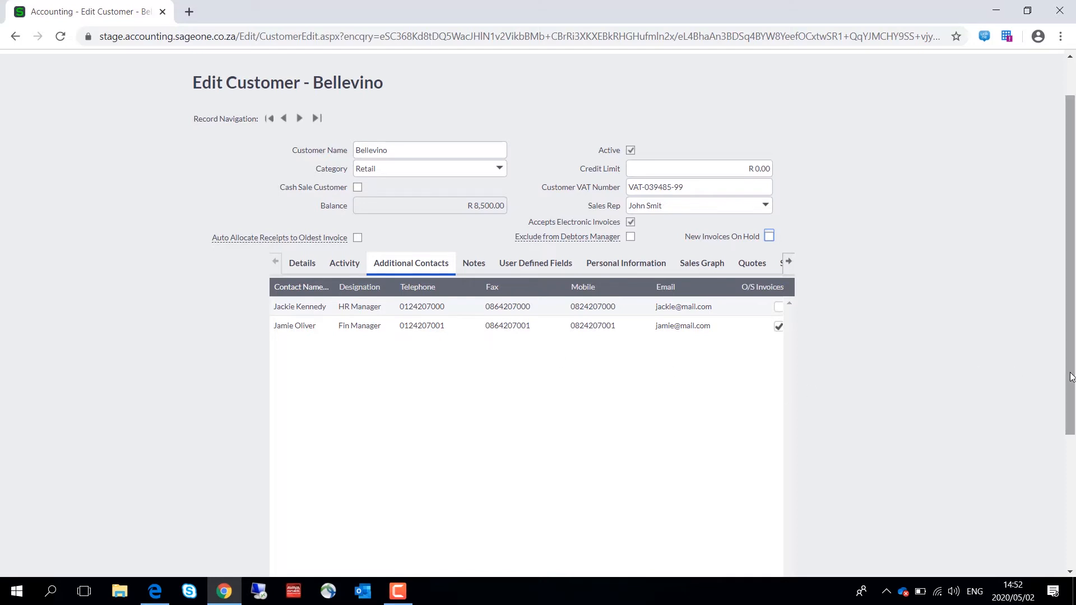
pyautogui.scroll(-3)
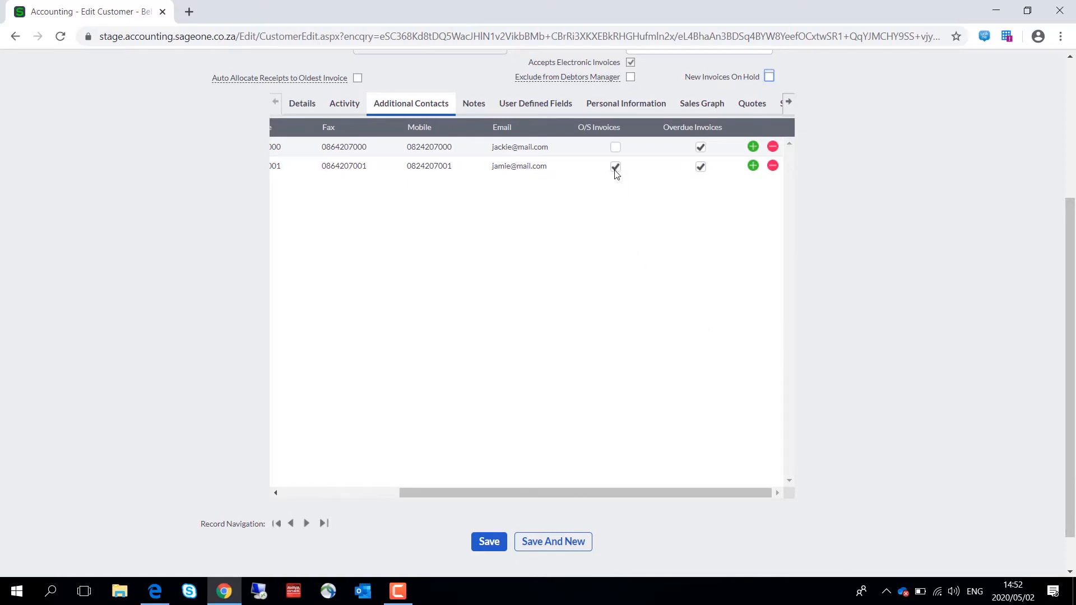
pyautogui.click(615, 167)
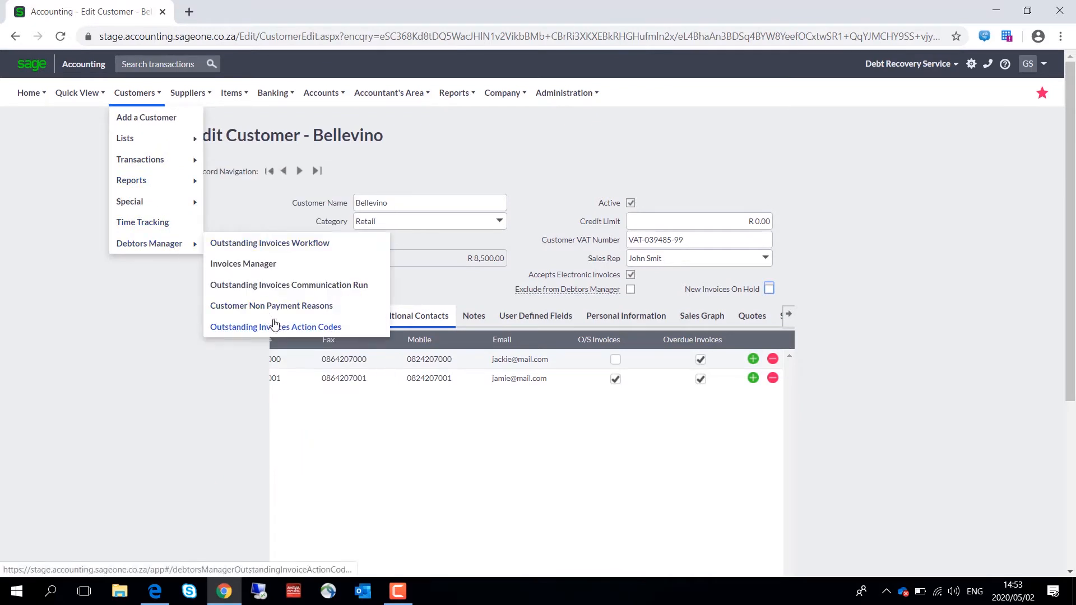
# - Review the Outstanding Invoice Action Codes and the CCA code's Actions options
pyautogui.click(275, 327)
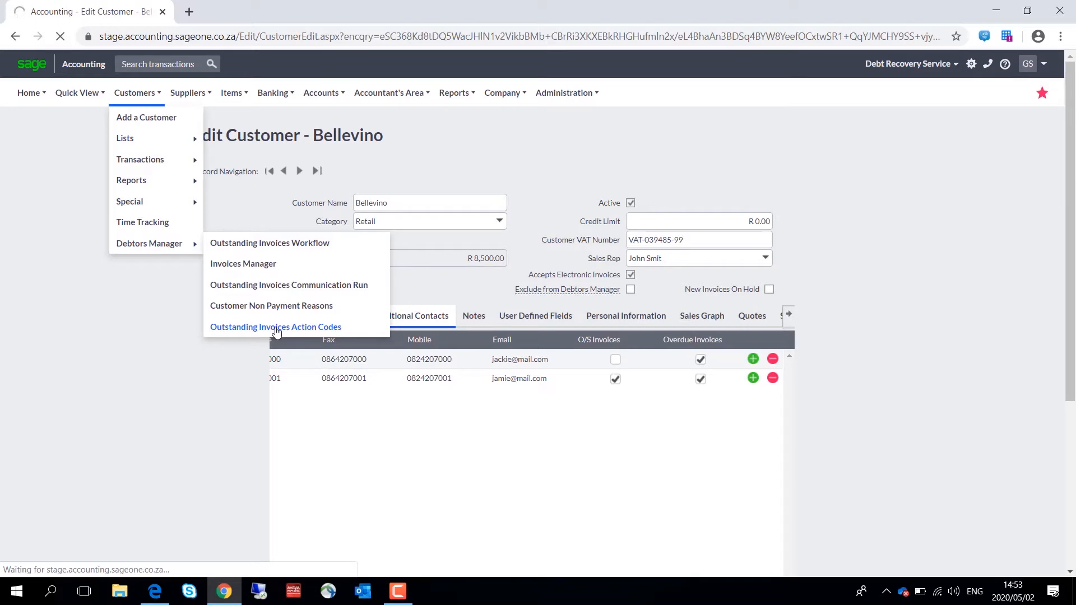
pyautogui.click(275, 327)
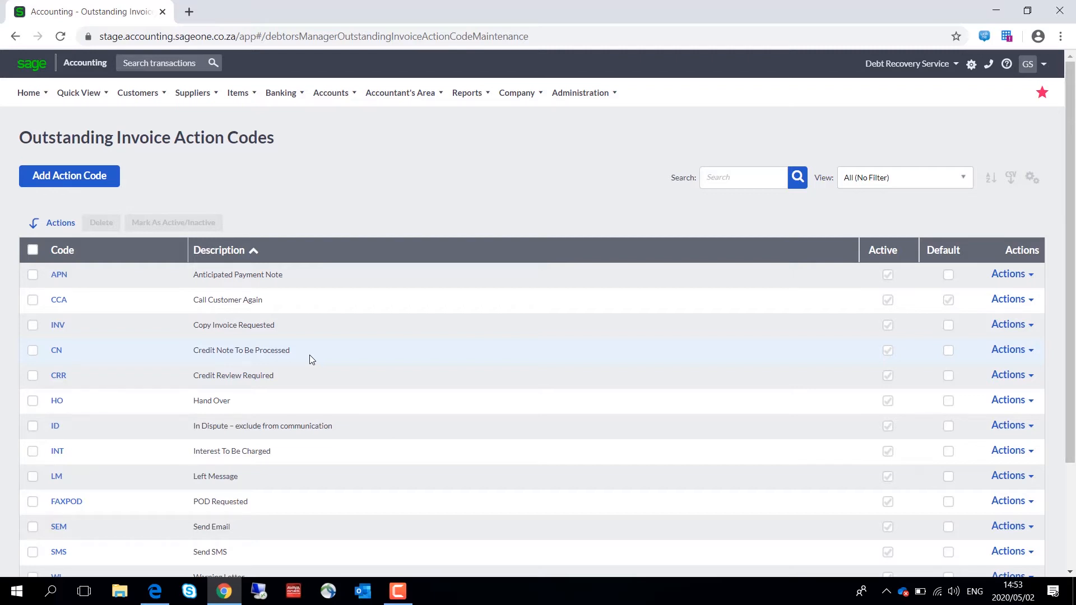
pyautogui.moveTo(670, 333)
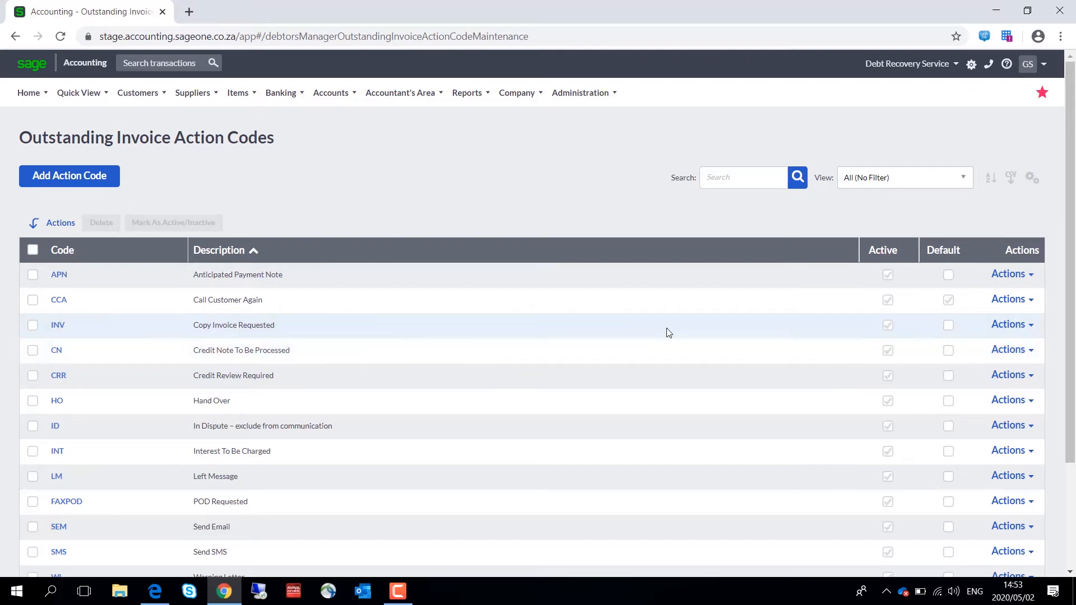
pyautogui.moveTo(746, 312)
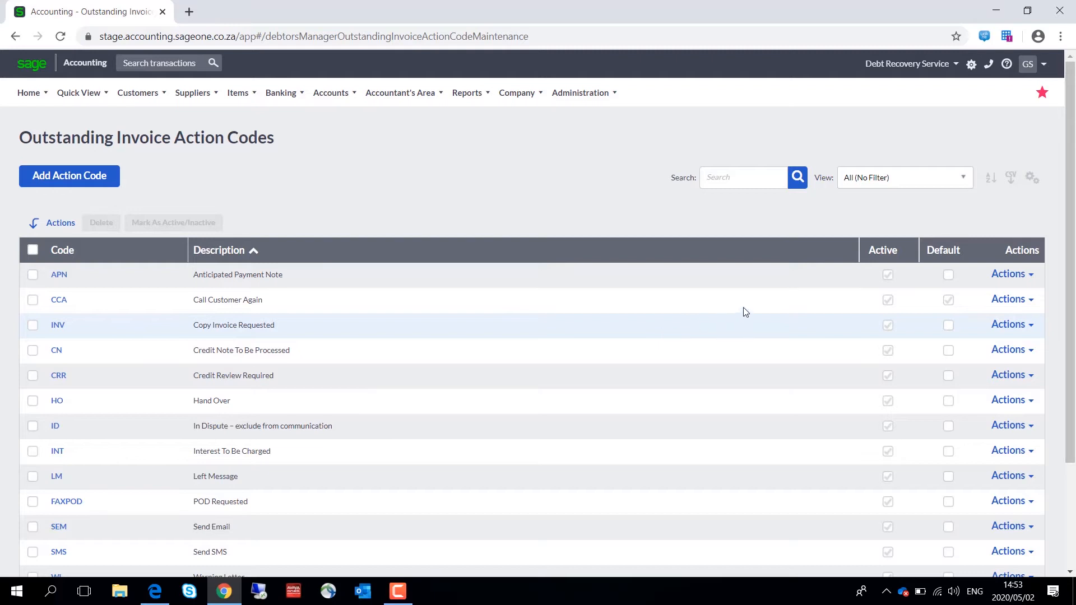
pyautogui.moveTo(865, 322)
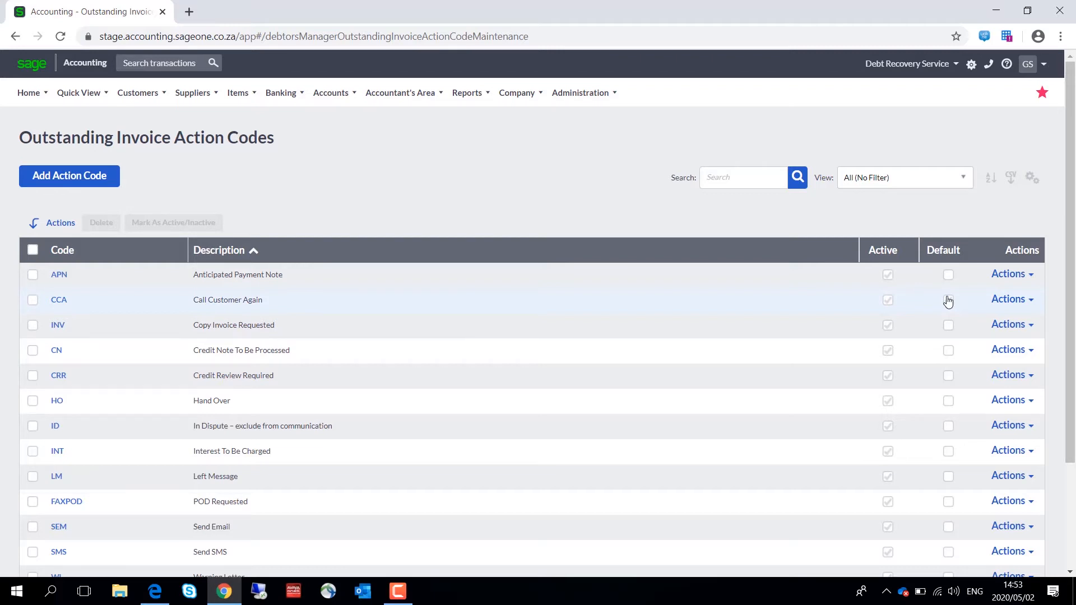
pyautogui.click(948, 300)
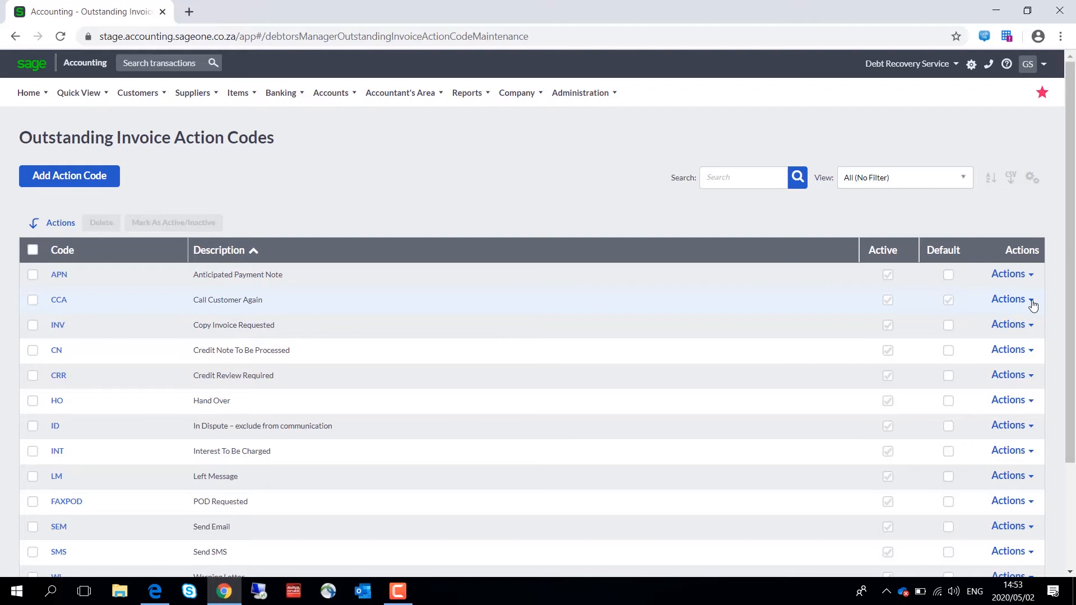
pyautogui.click(1032, 299)
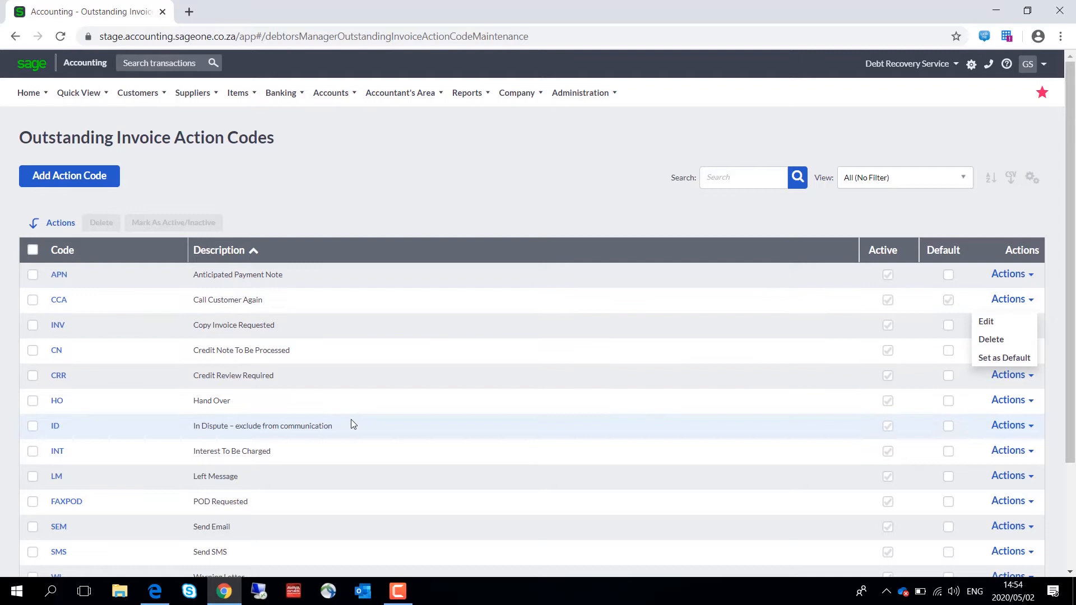
pyautogui.moveTo(169, 439)
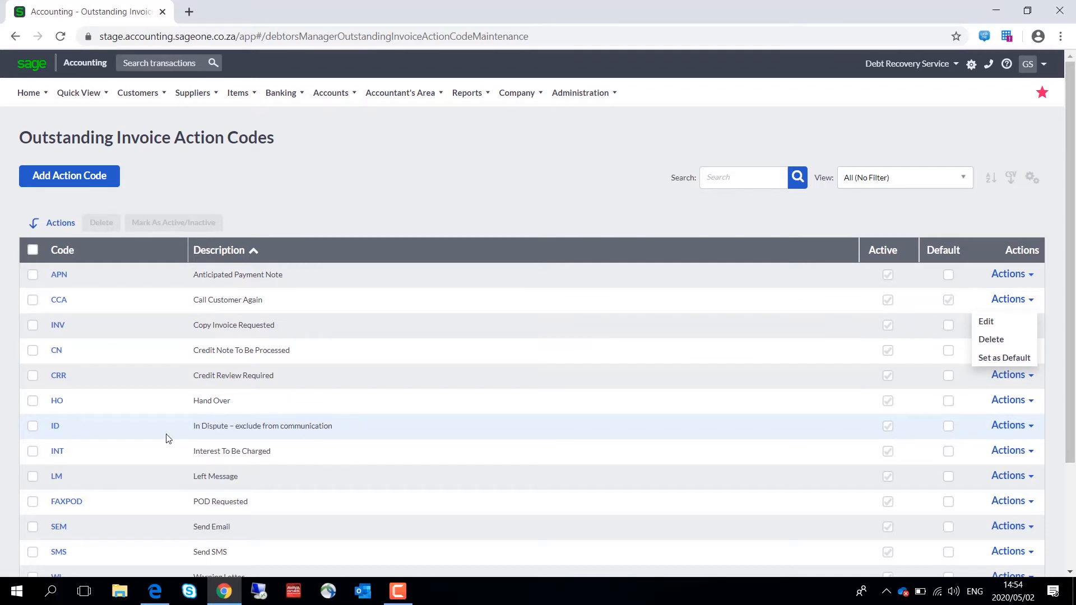
pyautogui.moveTo(346, 431)
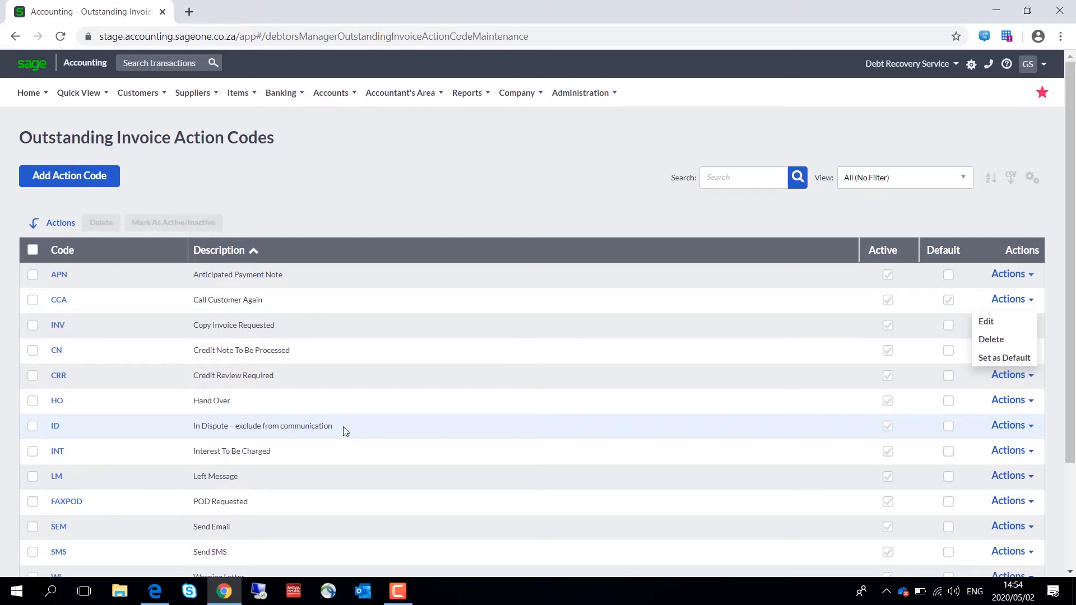
pyautogui.click(137, 93)
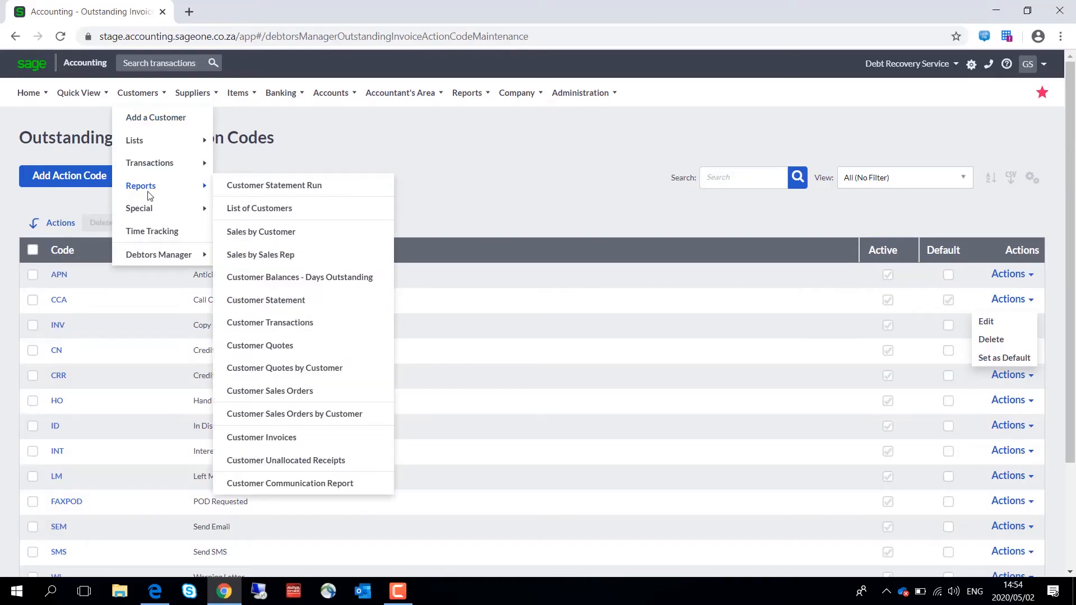
pyautogui.moveTo(159, 254)
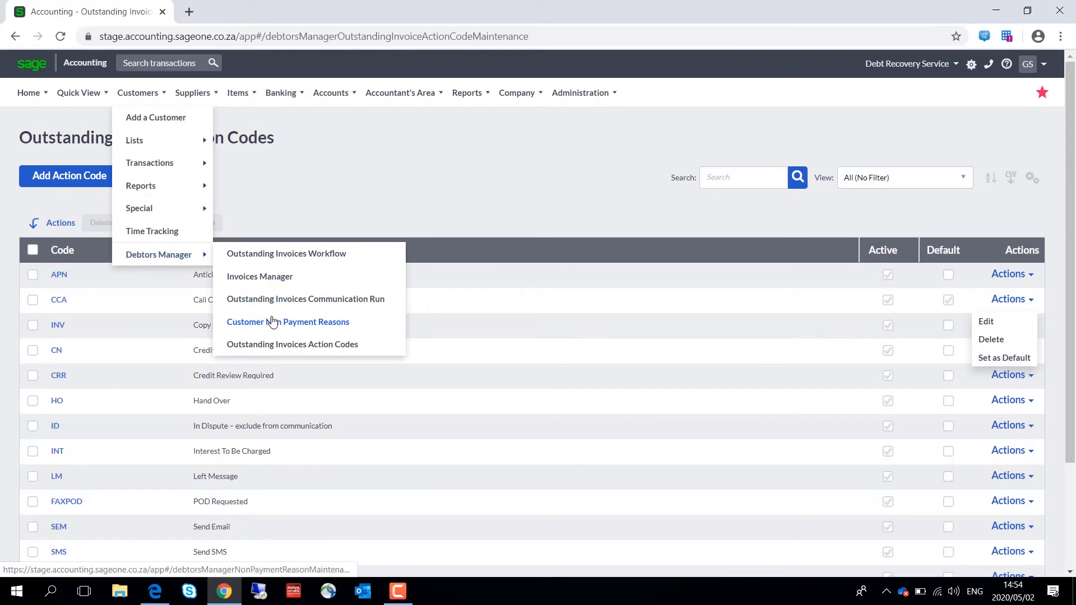
# - Review the ten Customer Non Payment Reasons, with Promise to Pay as default
pyautogui.click(288, 322)
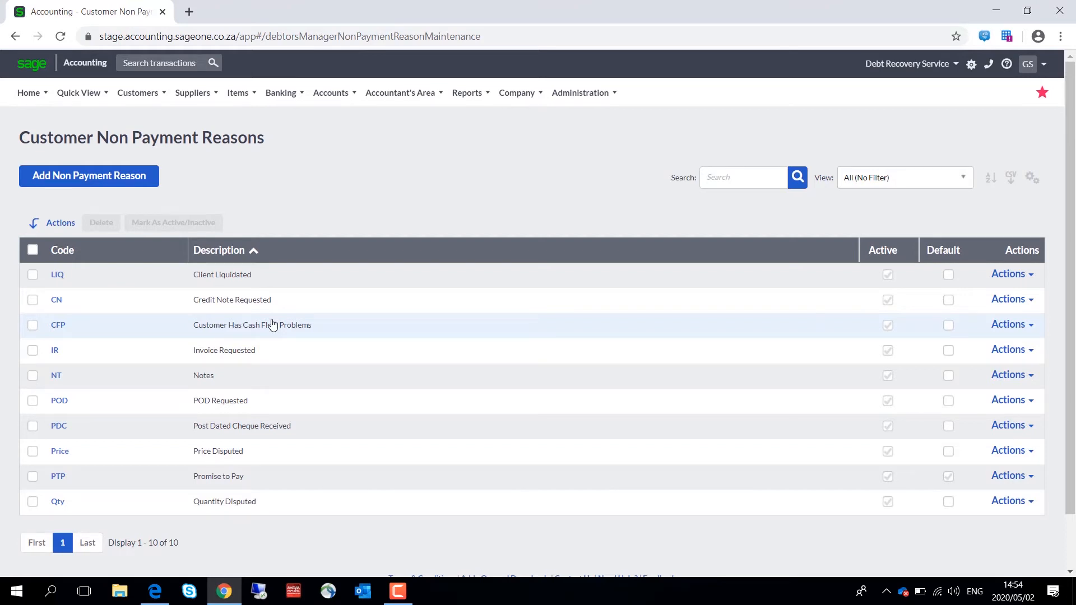
pyautogui.click(137, 92)
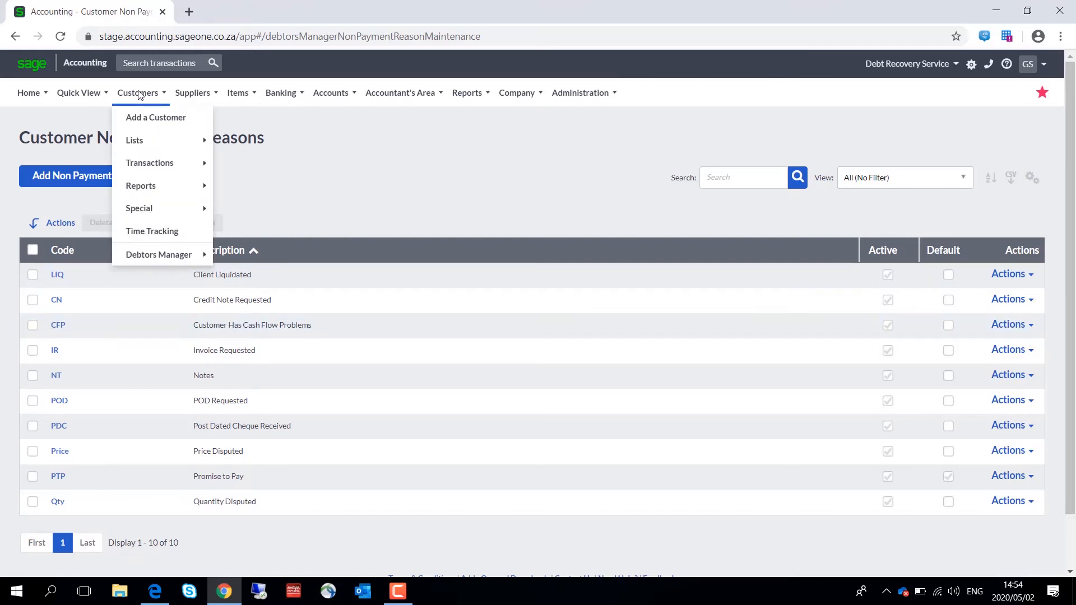
pyautogui.moveTo(168, 129)
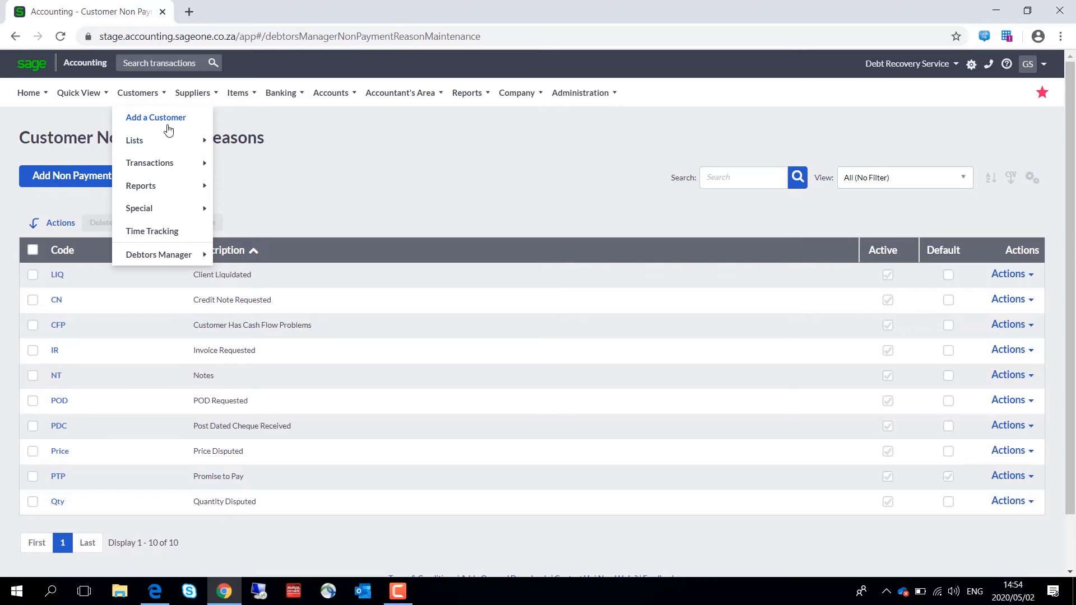
pyautogui.moveTo(150, 163)
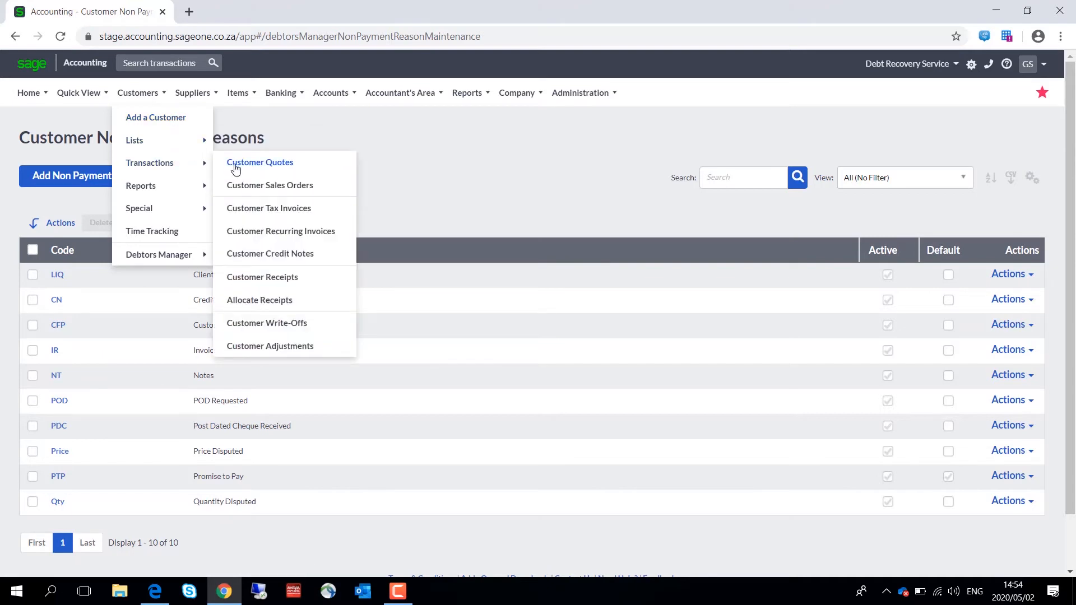
# - Open Customer Tax Invoices and start the manual actions for INV0000032
pyautogui.click(269, 208)
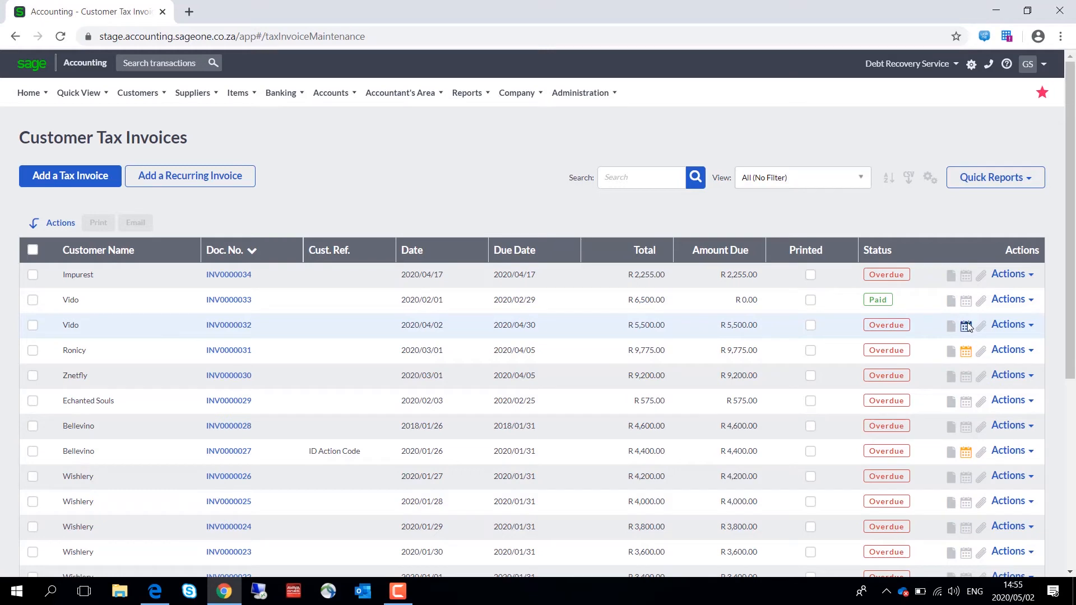
pyautogui.click(966, 324)
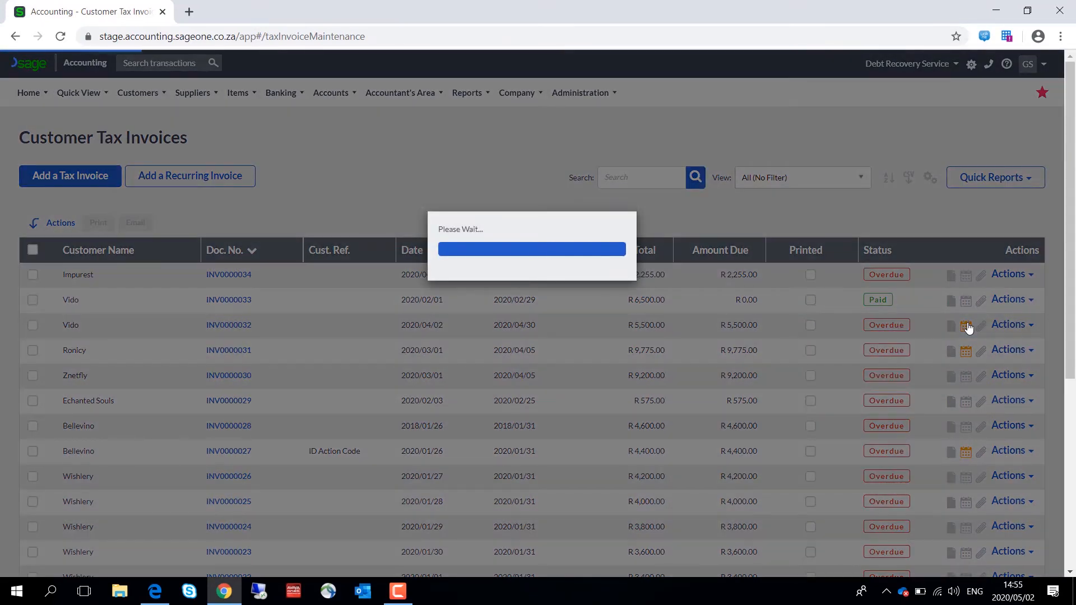
# - Save a note that Norrisson promised full payment, next action APN - Anticipated Payment Note
pyautogui.click(966, 325)
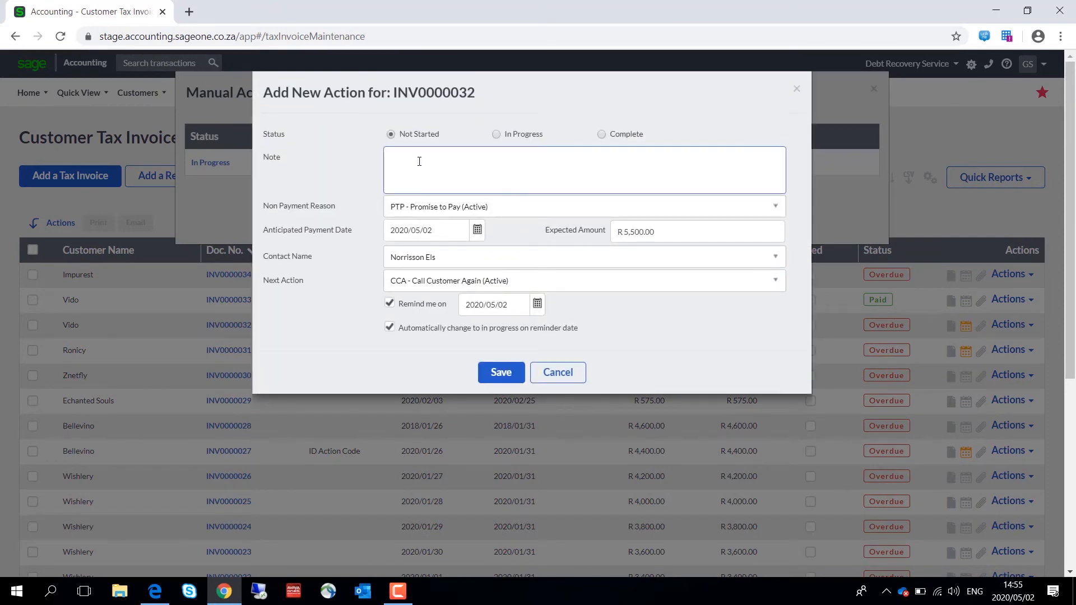
pyautogui.write('I spoke to Norrisson and he promised to pay the full amount tomorrow.')
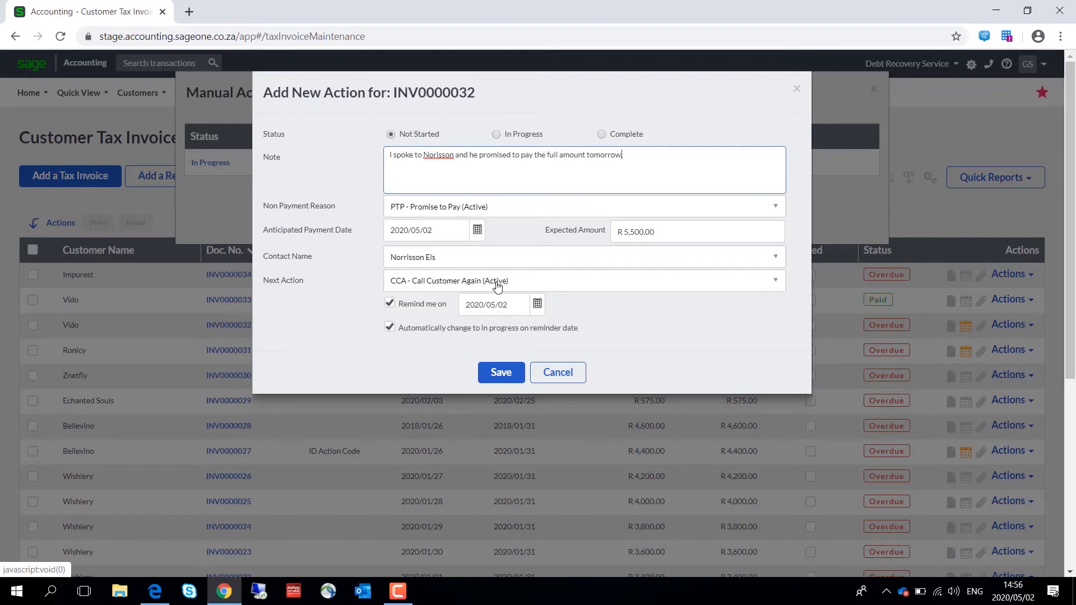
pyautogui.click(583, 281)
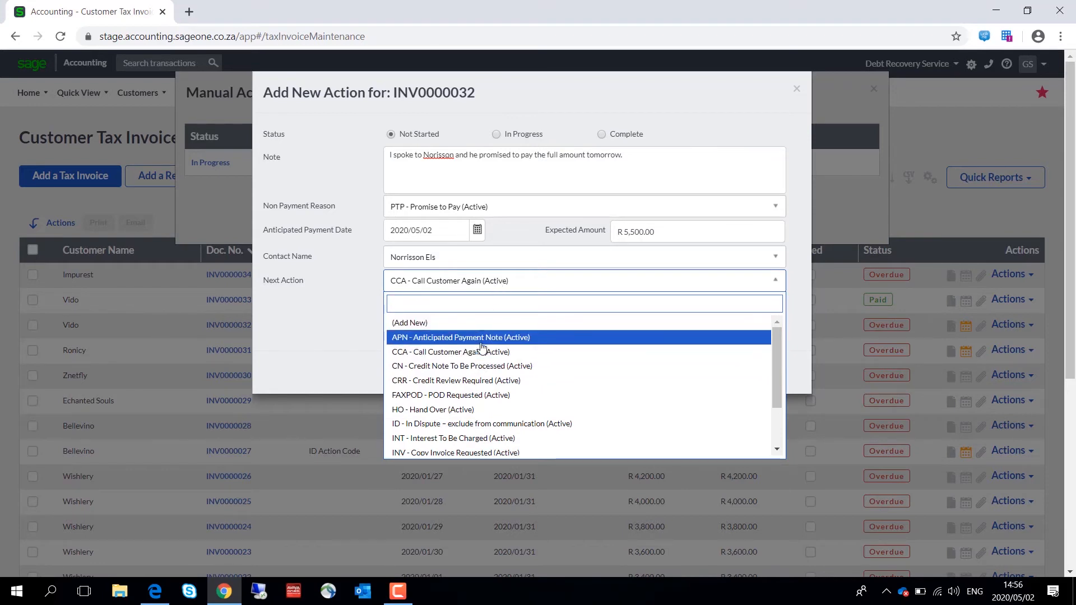
pyautogui.click(460, 337)
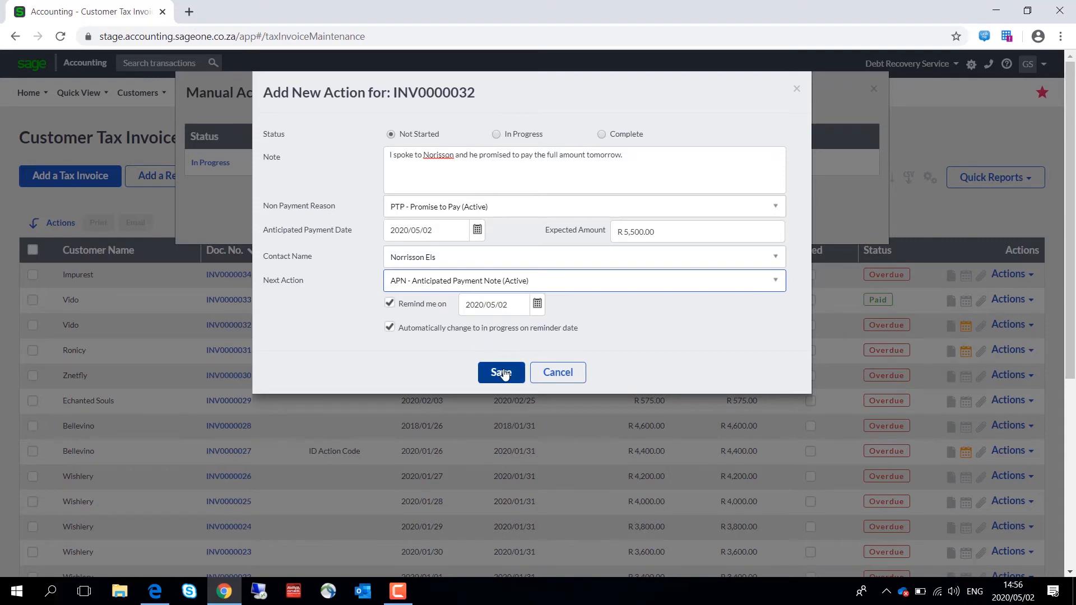
pyautogui.click(501, 372)
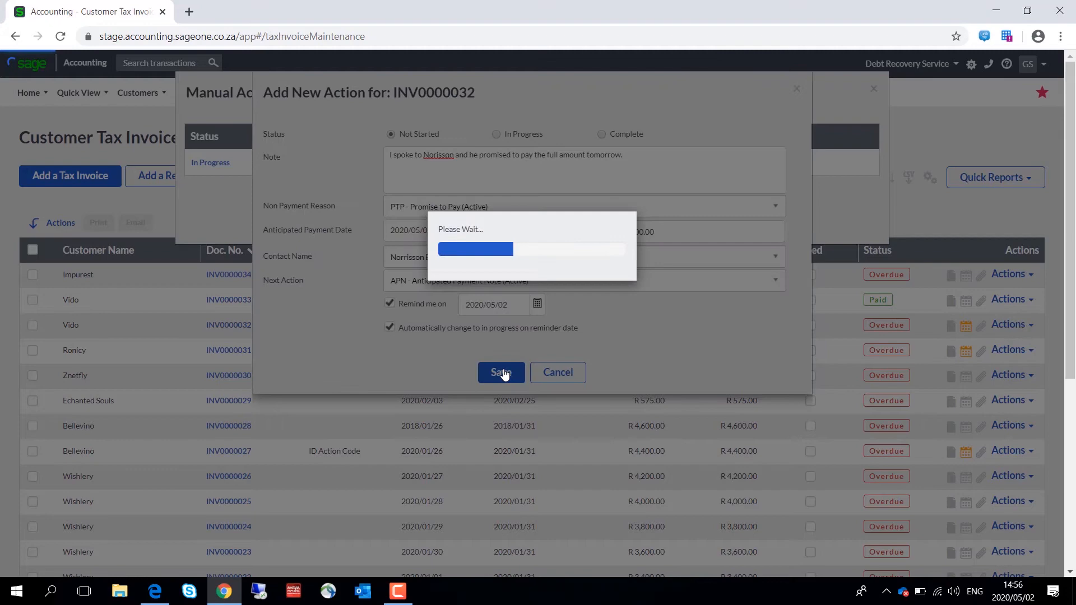
pyautogui.click(501, 372)
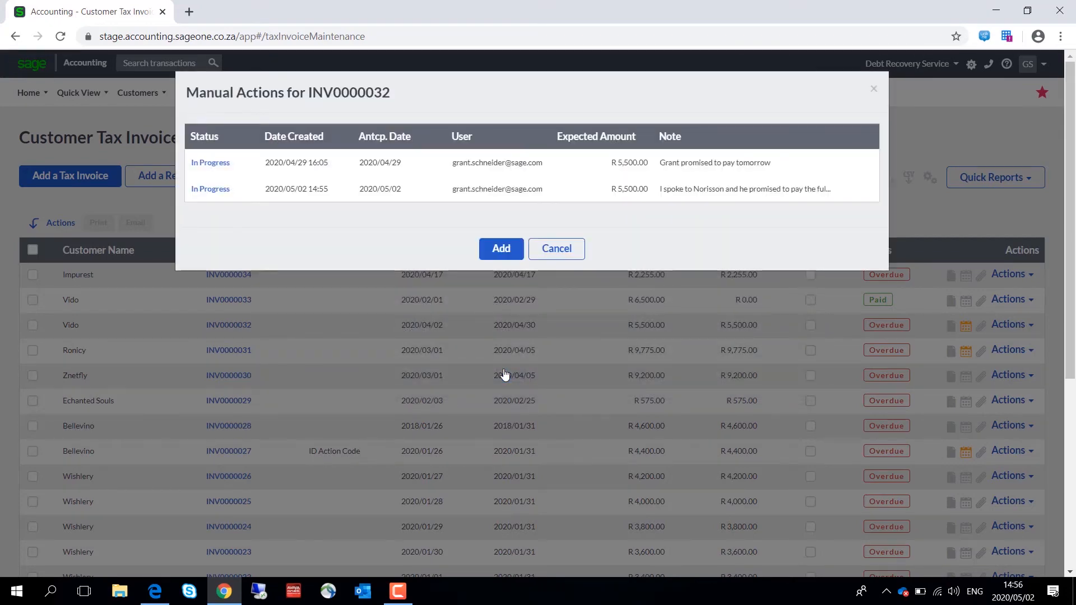
# - Cancel the INV0000032 Manual Actions dialog and reopen the Customers menu
pyautogui.click(139, 93)
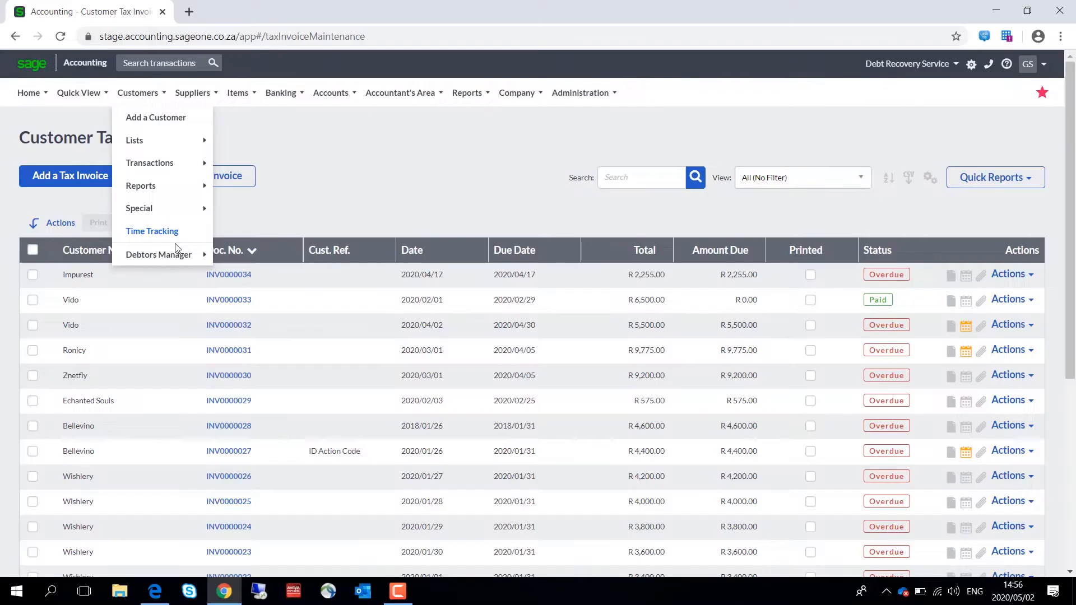
pyautogui.moveTo(176, 254)
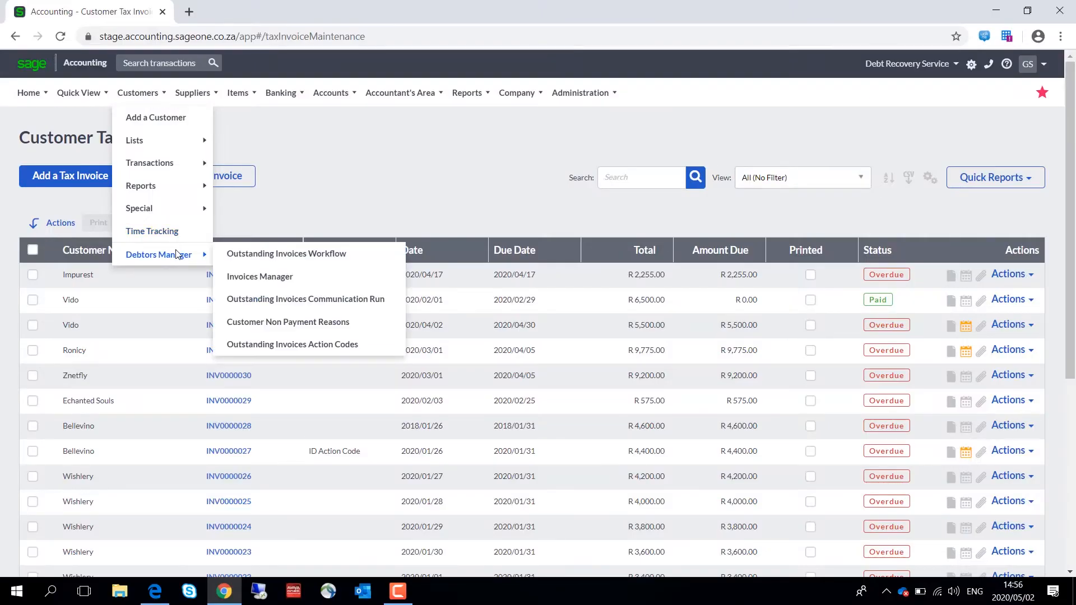
# - Add a 3-day Send Email step to the Outstanding Invoices Workflow, then view overdue stages
pyautogui.click(287, 253)
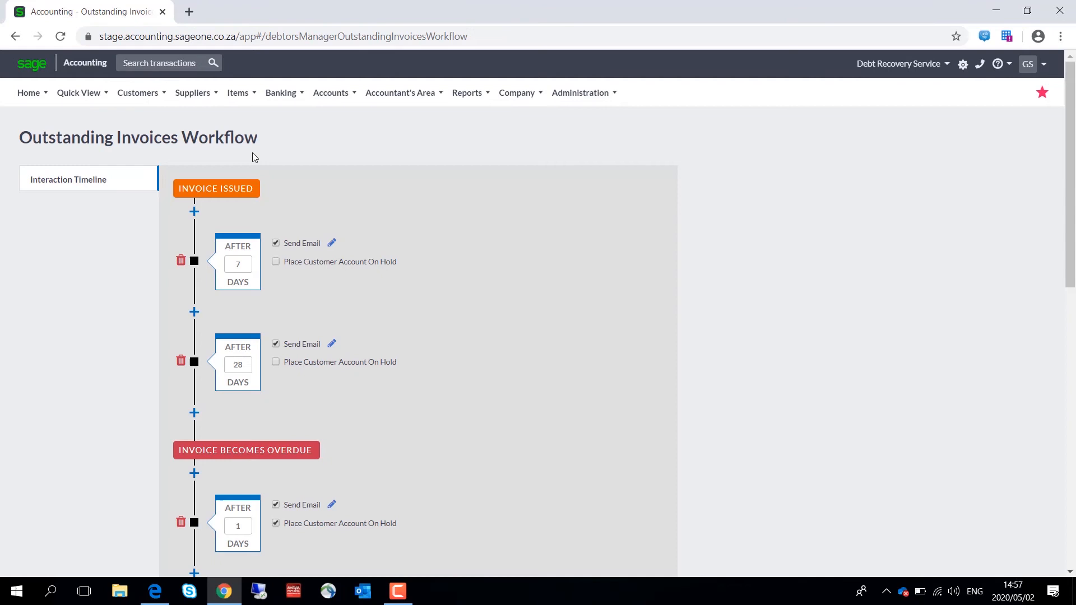
pyautogui.moveTo(265, 196)
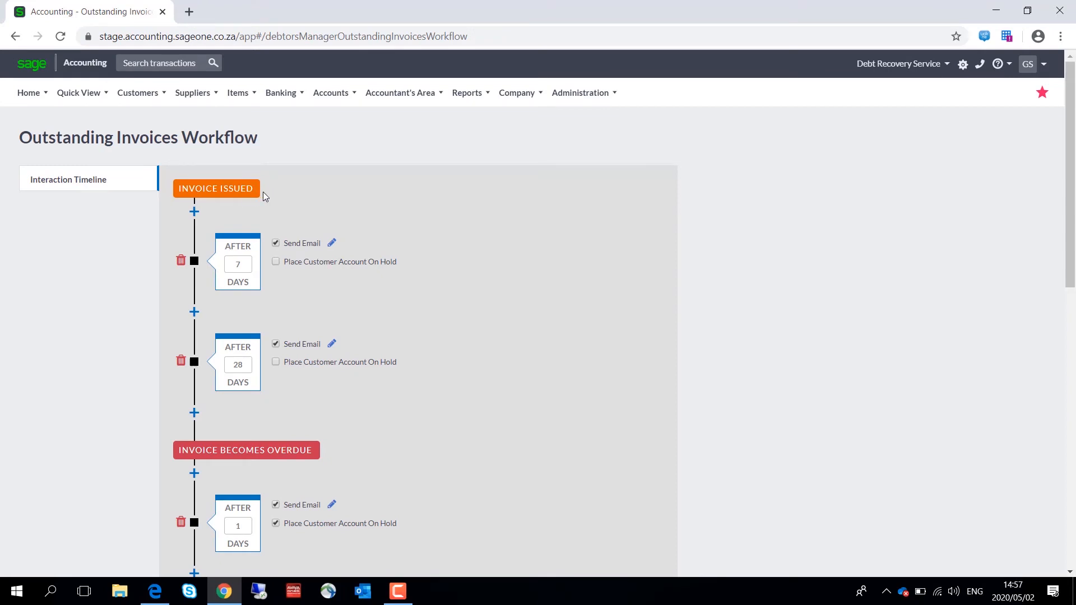
pyautogui.moveTo(194, 212)
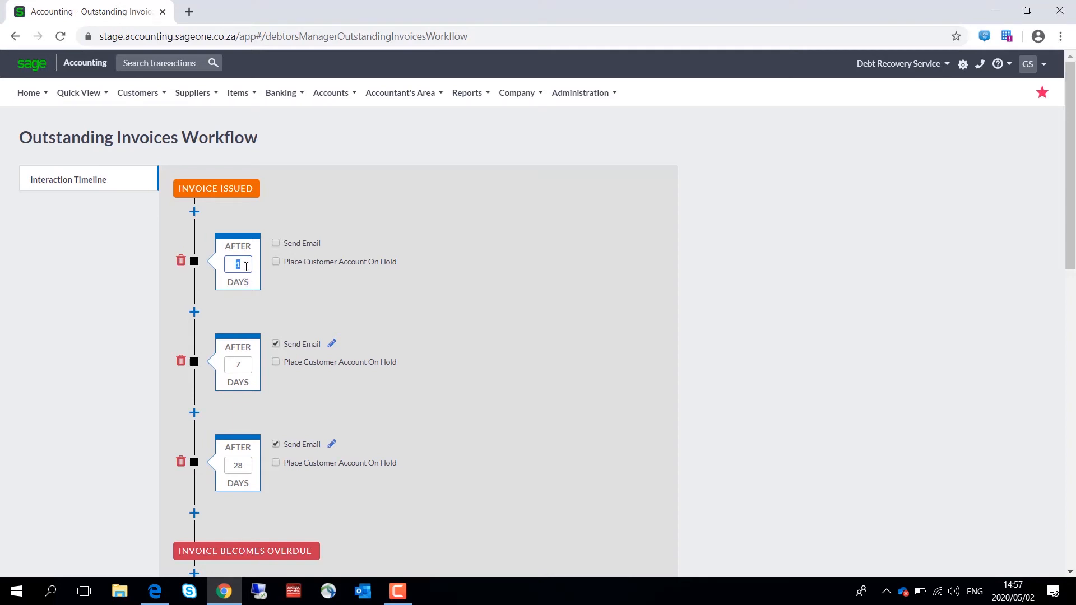
pyautogui.write('3')
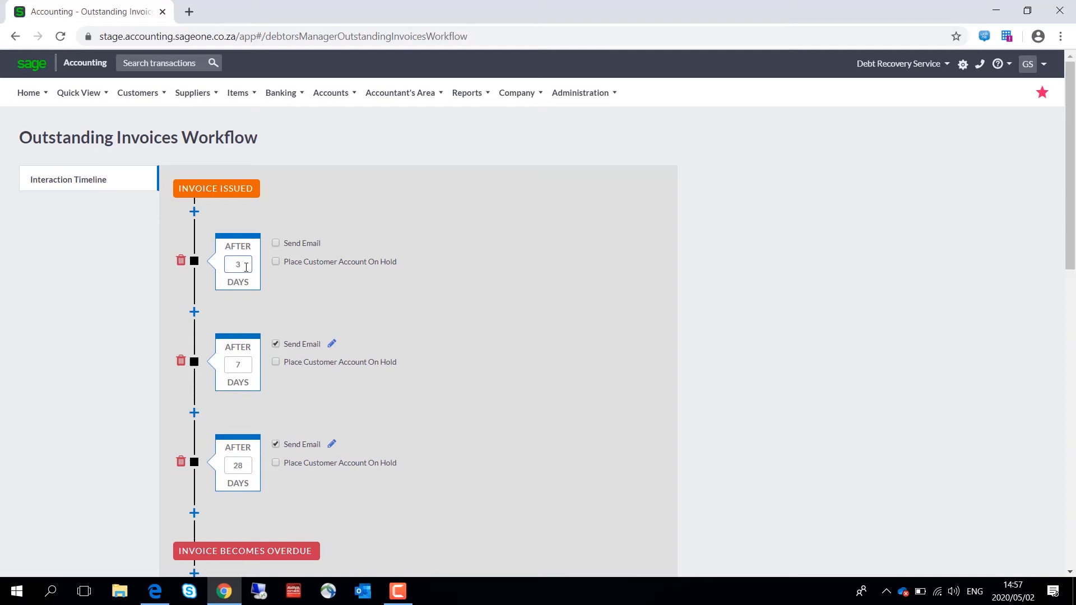
pyautogui.moveTo(304, 294)
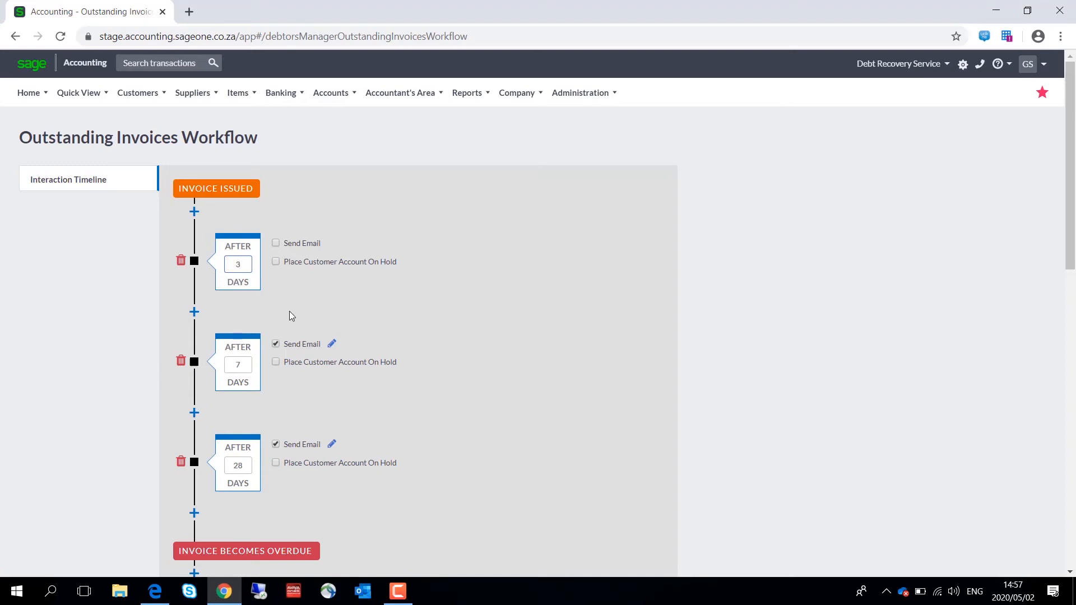
pyautogui.click(276, 244)
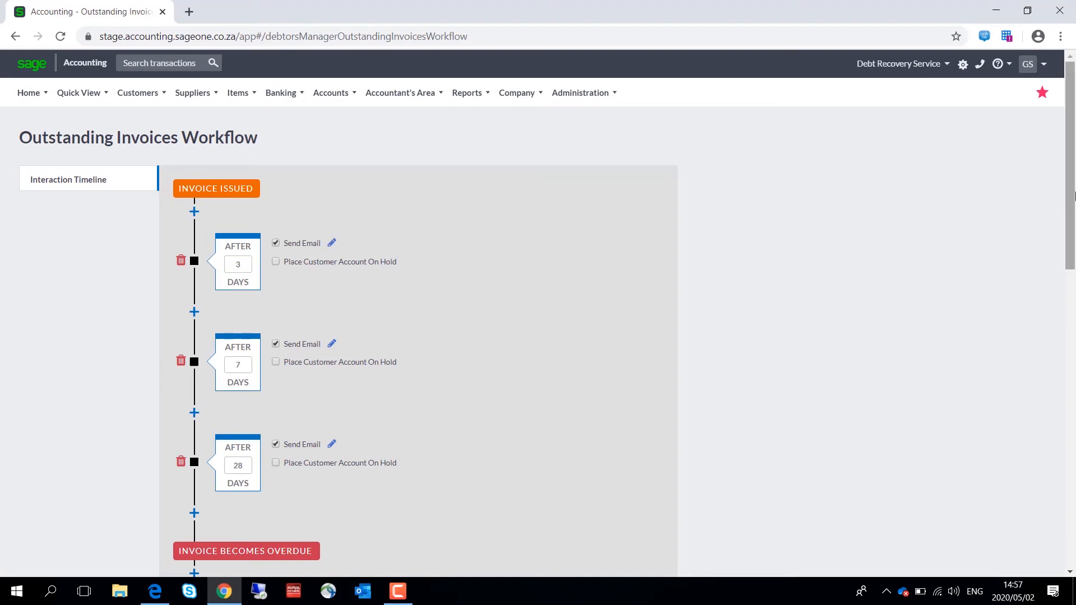
pyautogui.scroll(-3)
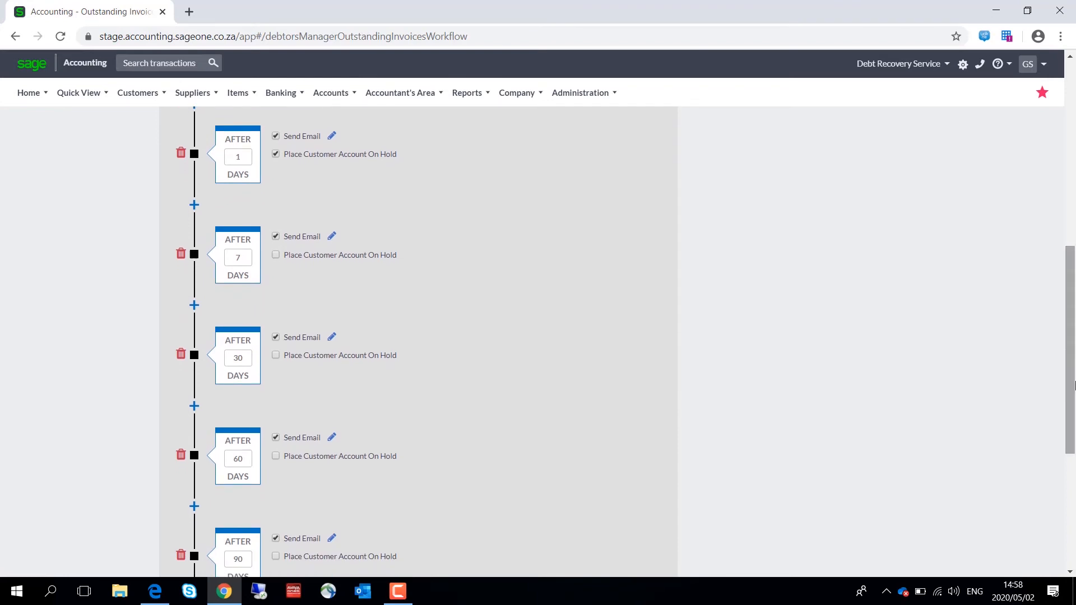
pyautogui.moveTo(682, 247)
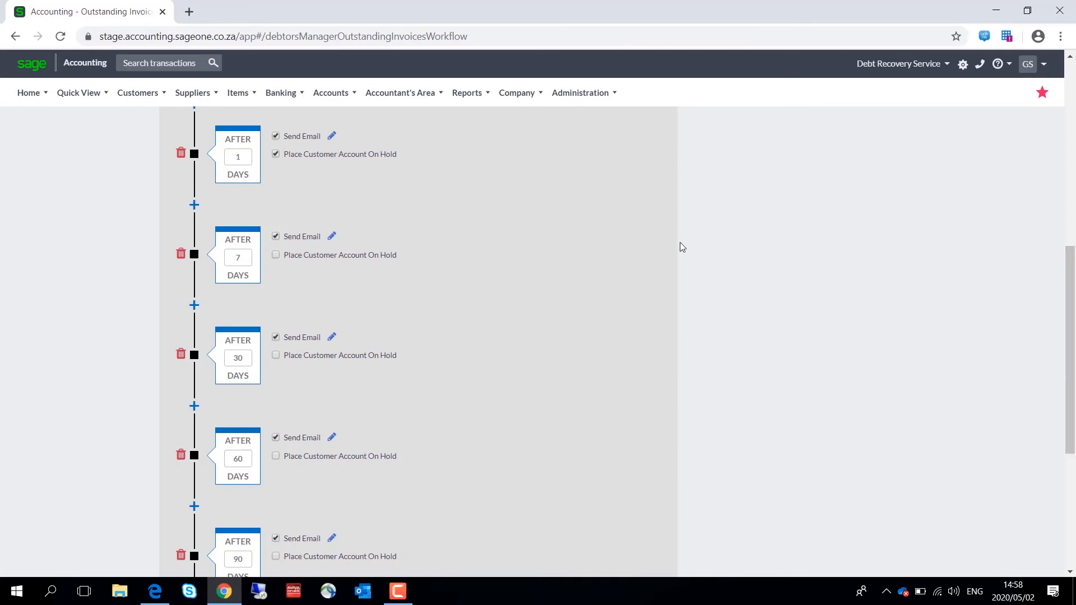
pyautogui.moveTo(353, 254)
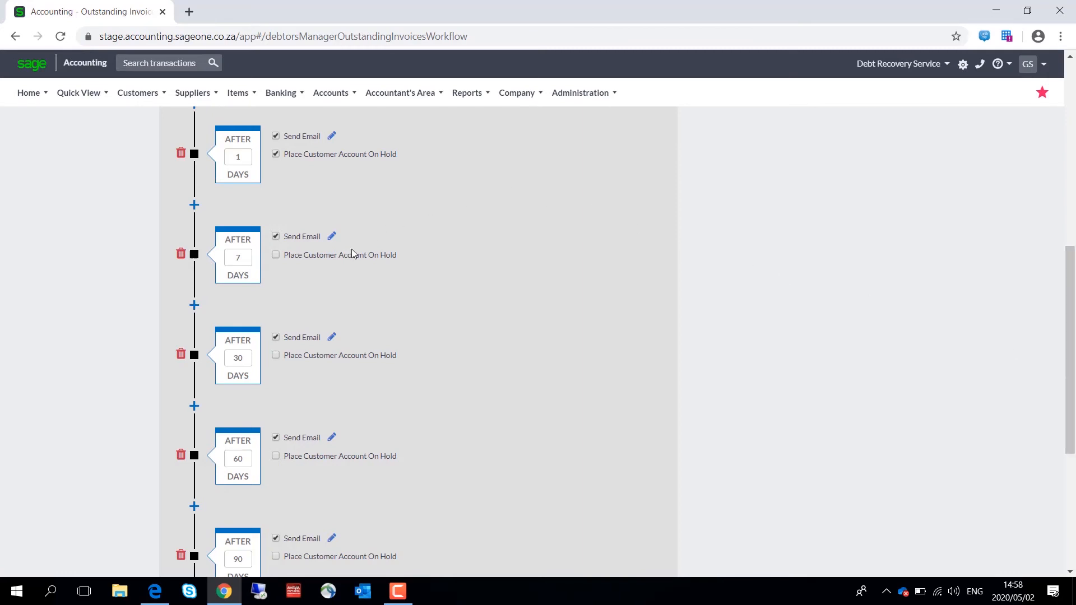
pyautogui.moveTo(332, 238)
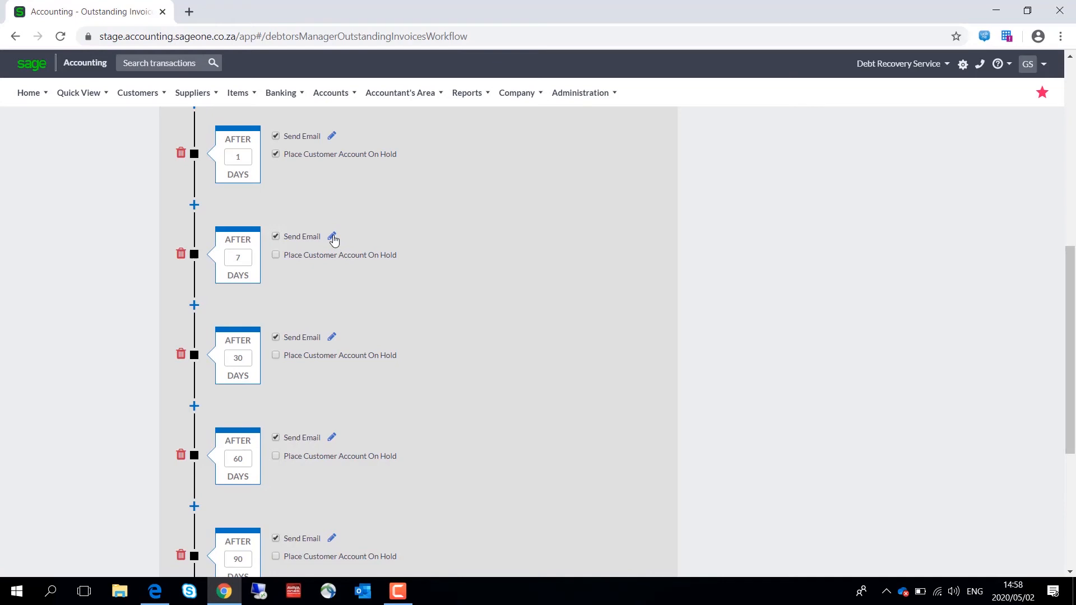
# - Edit the After 7 Days overdue email and list its insertable placeholders
pyautogui.click(332, 236)
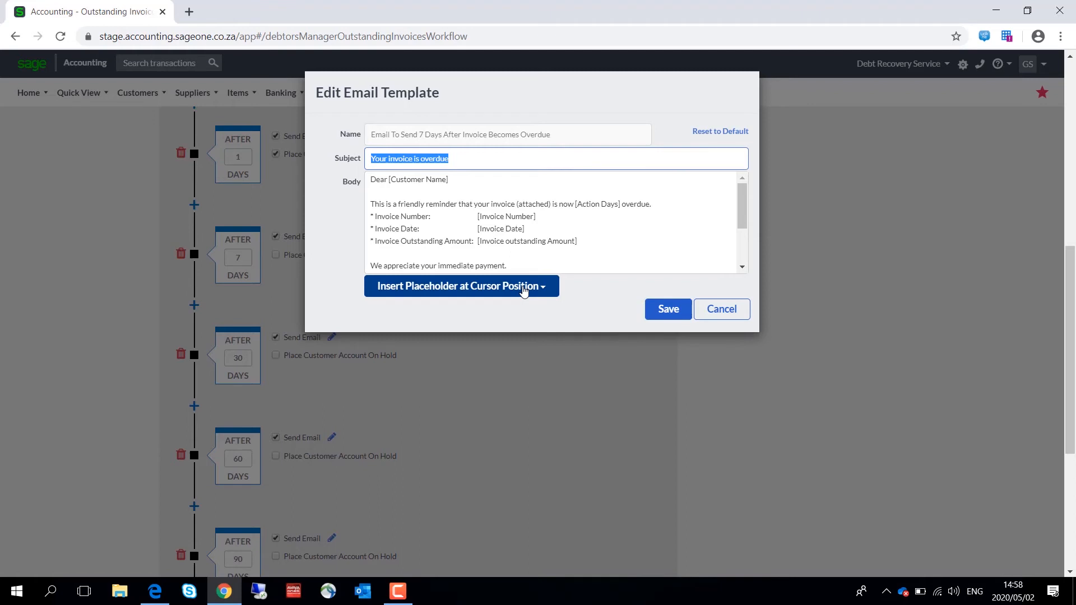
pyautogui.click(461, 286)
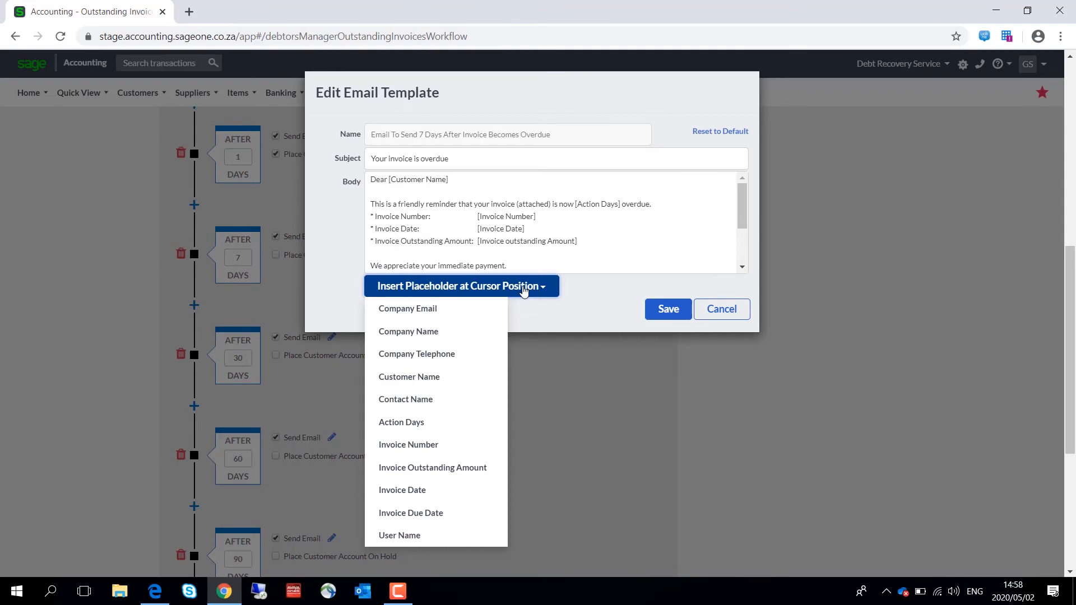
pyautogui.moveTo(544, 288)
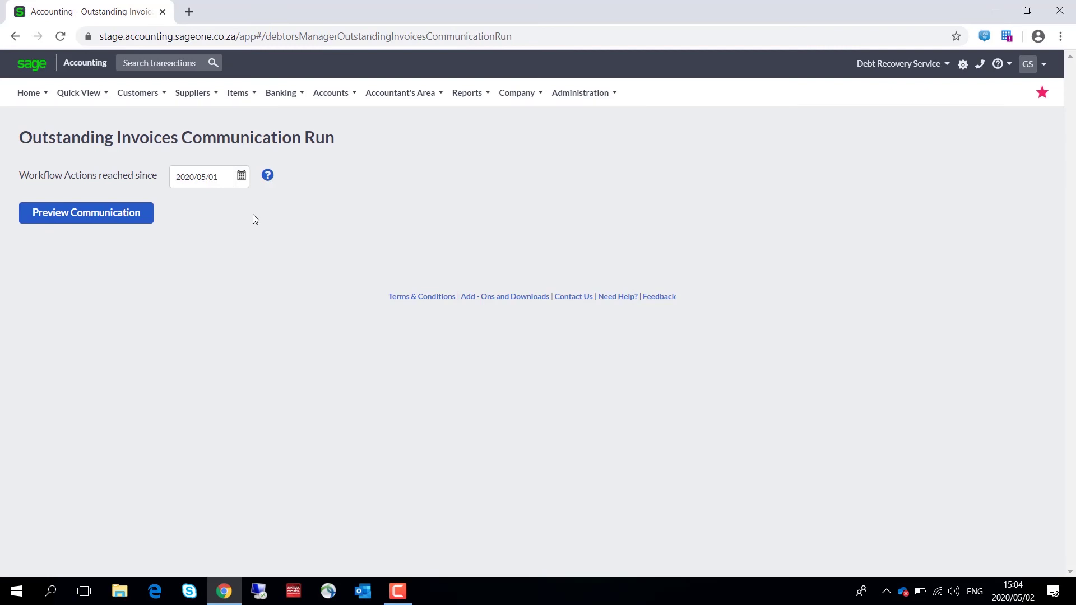
pyautogui.moveTo(241, 177)
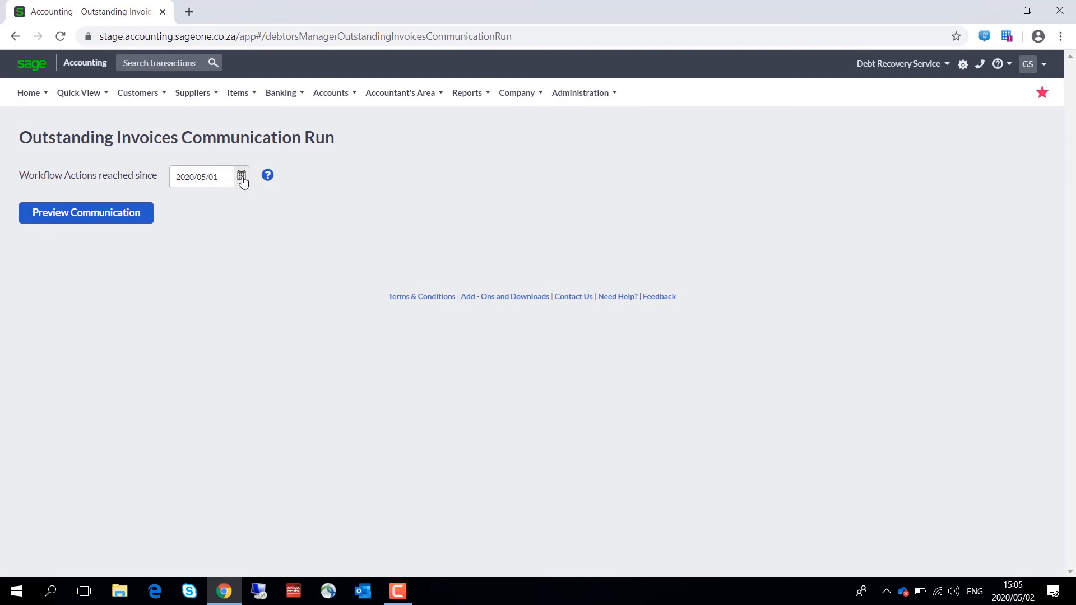
# - Set the run start date to 2020/04/10 and inspect the 7-day overdue group's action choices
pyautogui.click(241, 176)
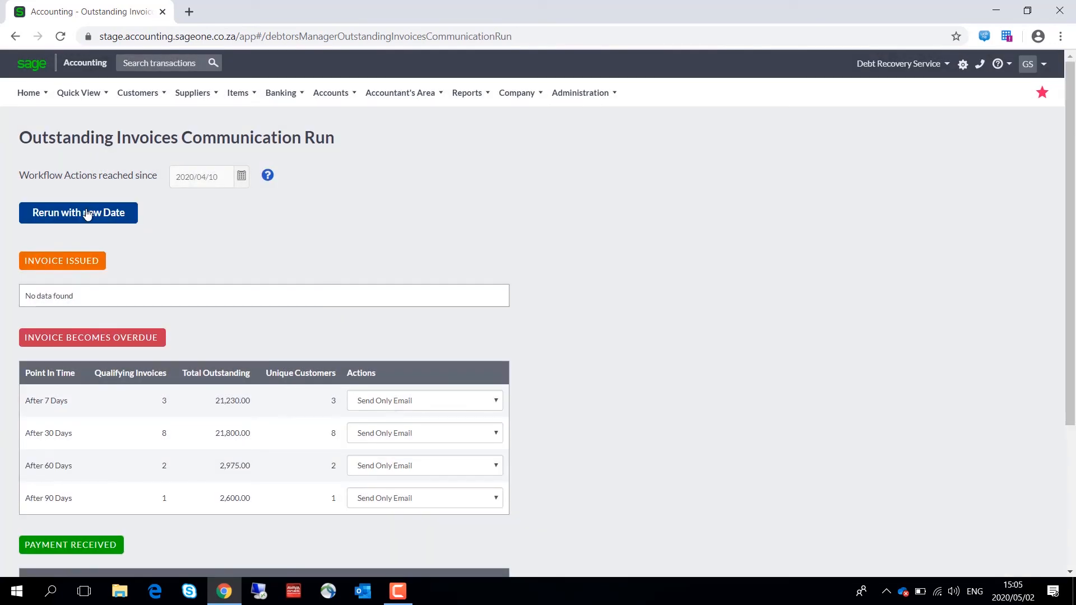
pyautogui.scroll(-3)
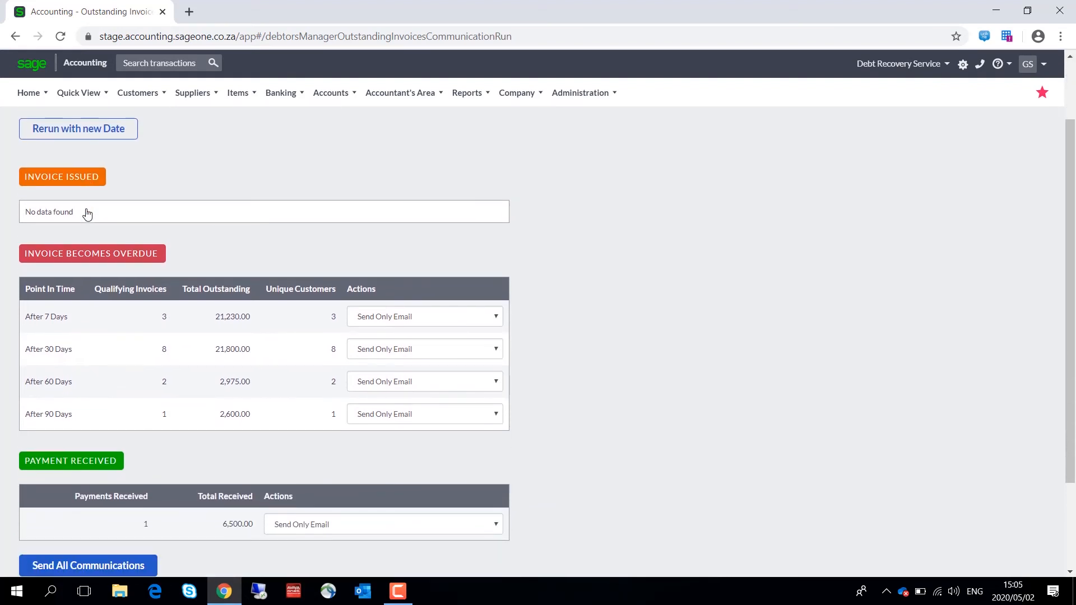
pyautogui.moveTo(100, 219)
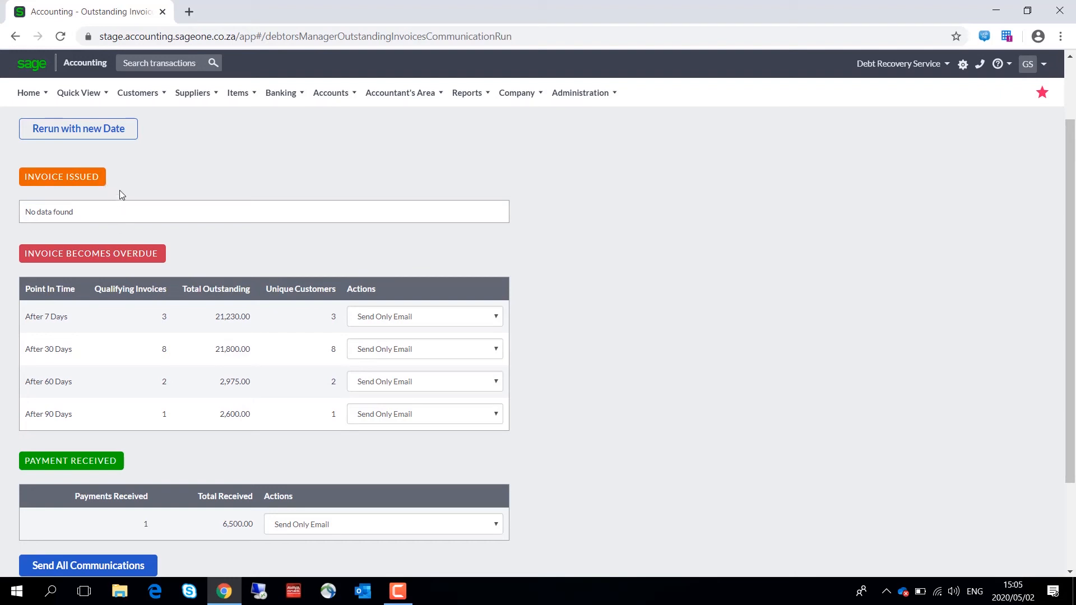
pyautogui.moveTo(203, 261)
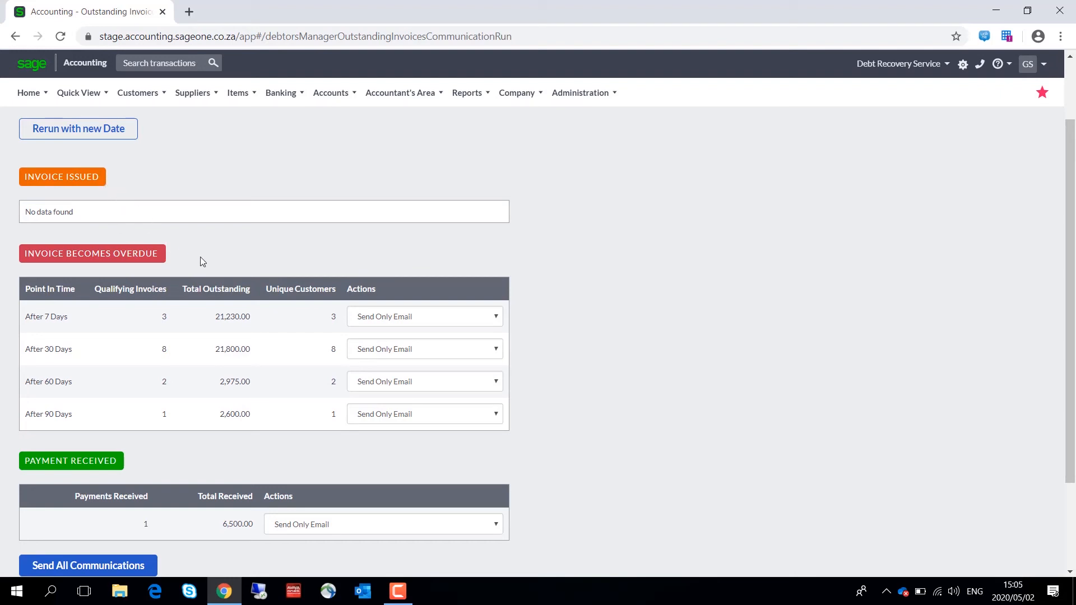
pyautogui.moveTo(175, 254)
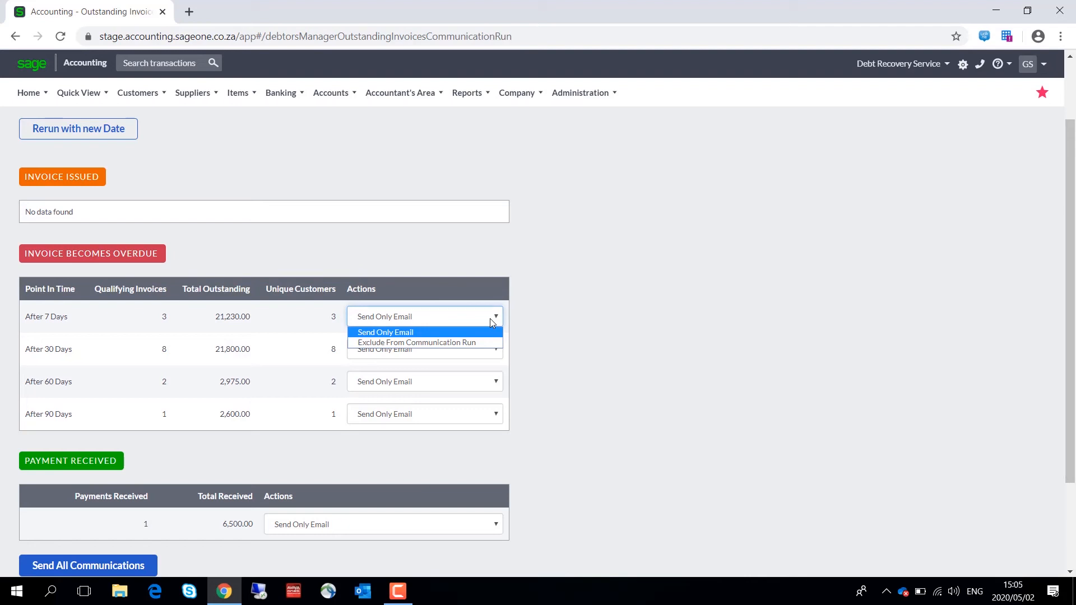
pyautogui.click(385, 332)
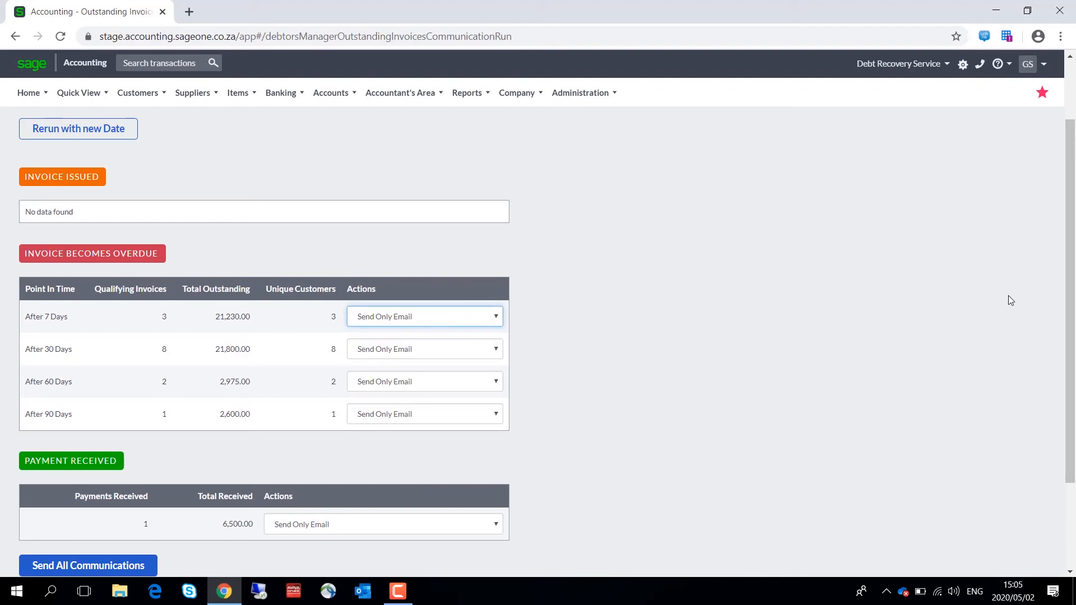
pyautogui.scroll(-3)
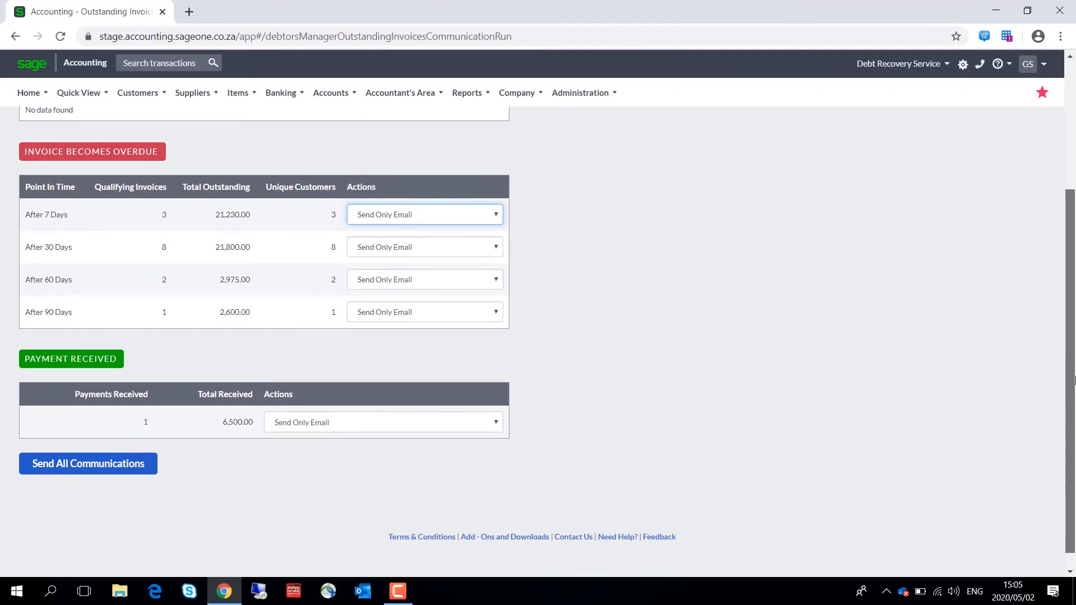
pyautogui.scroll(-3)
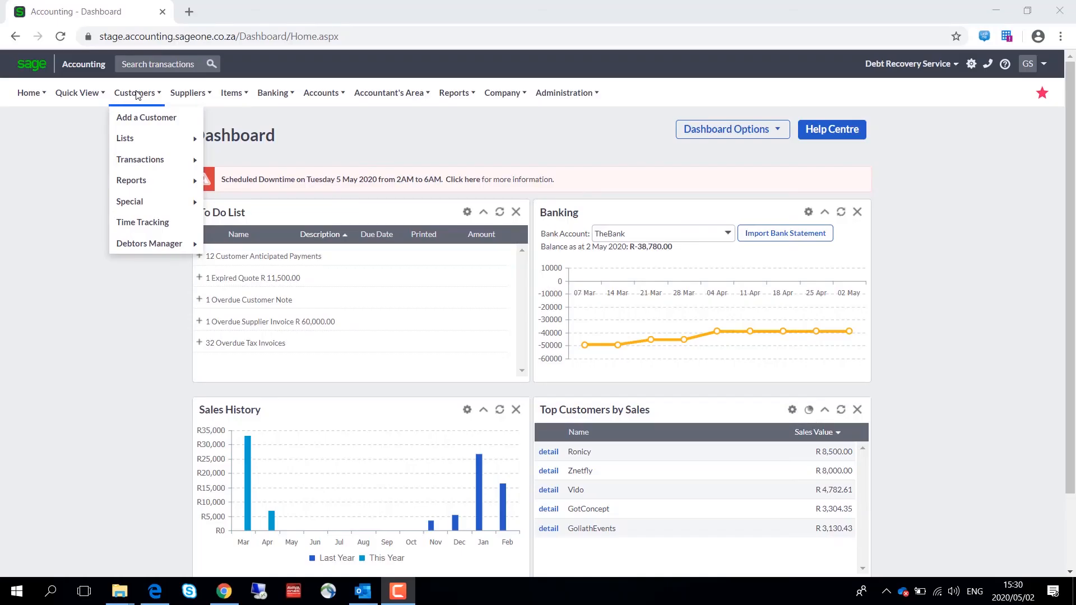
pyautogui.moveTo(150, 243)
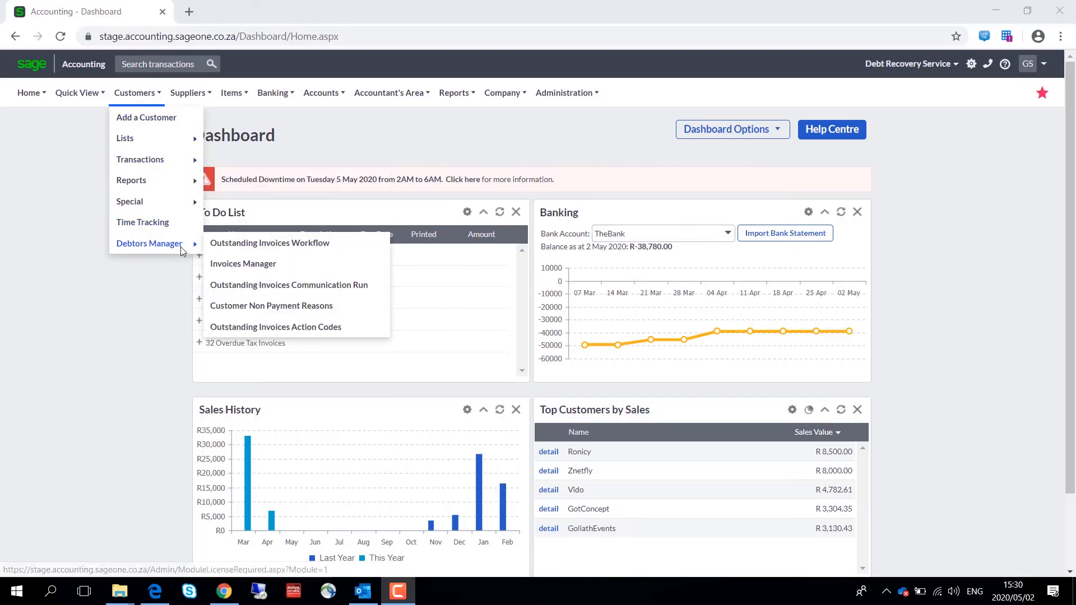
# - Open Invoices Manager and choose View History from invoice INV0000006's Actions menu
pyautogui.click(243, 264)
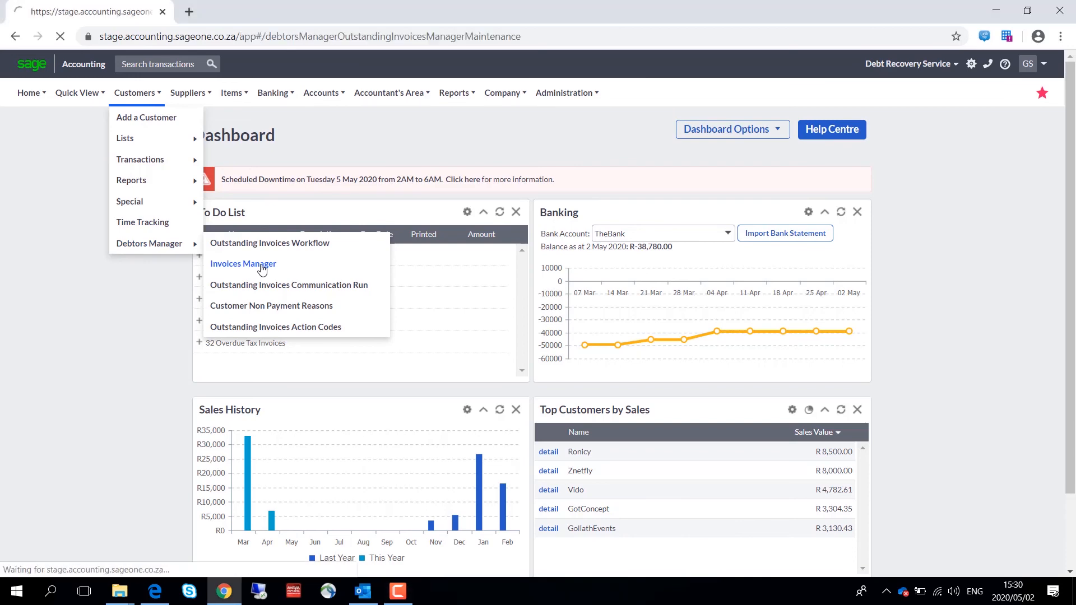
pyautogui.click(243, 264)
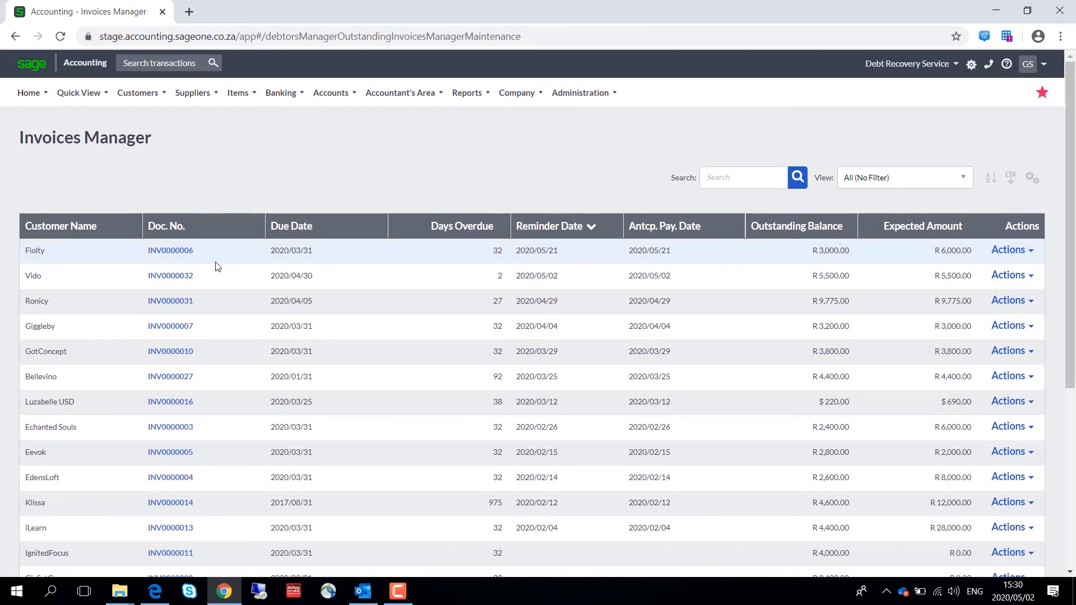
pyautogui.moveTo(298, 310)
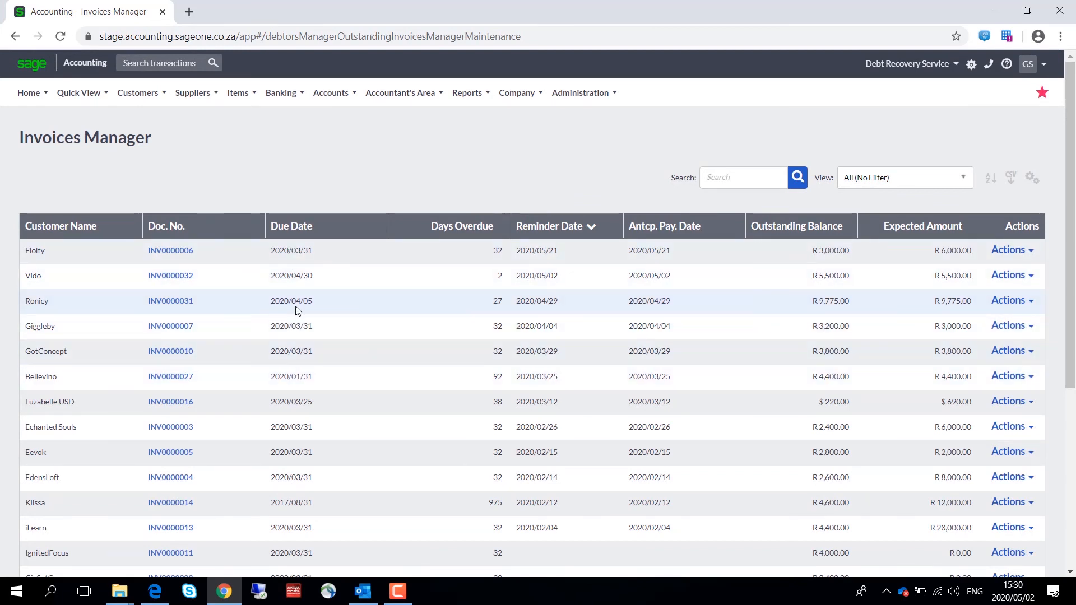
pyautogui.moveTo(593, 320)
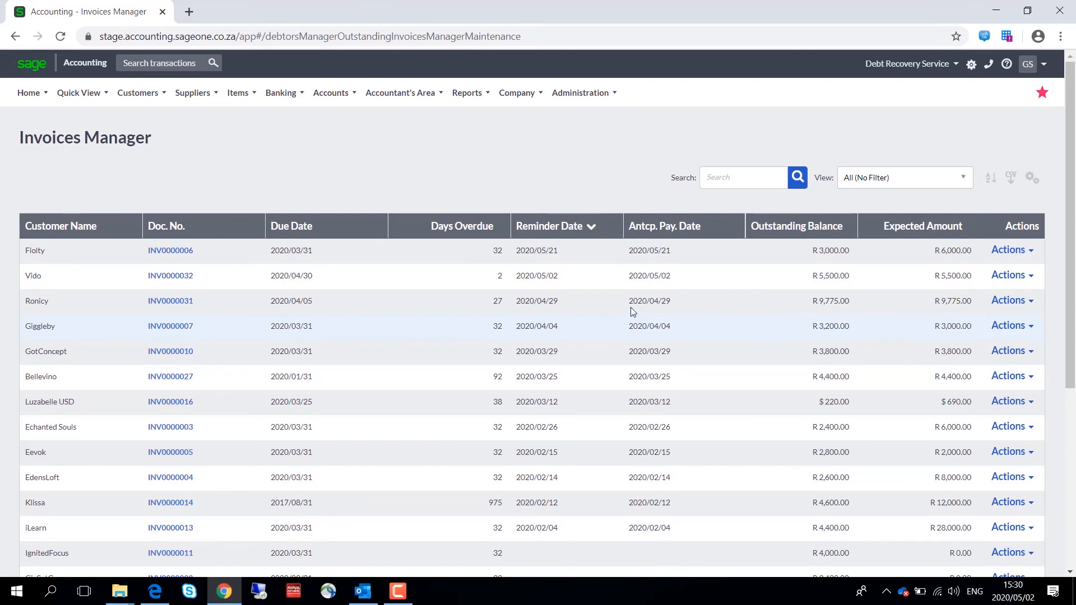
pyautogui.moveTo(593, 230)
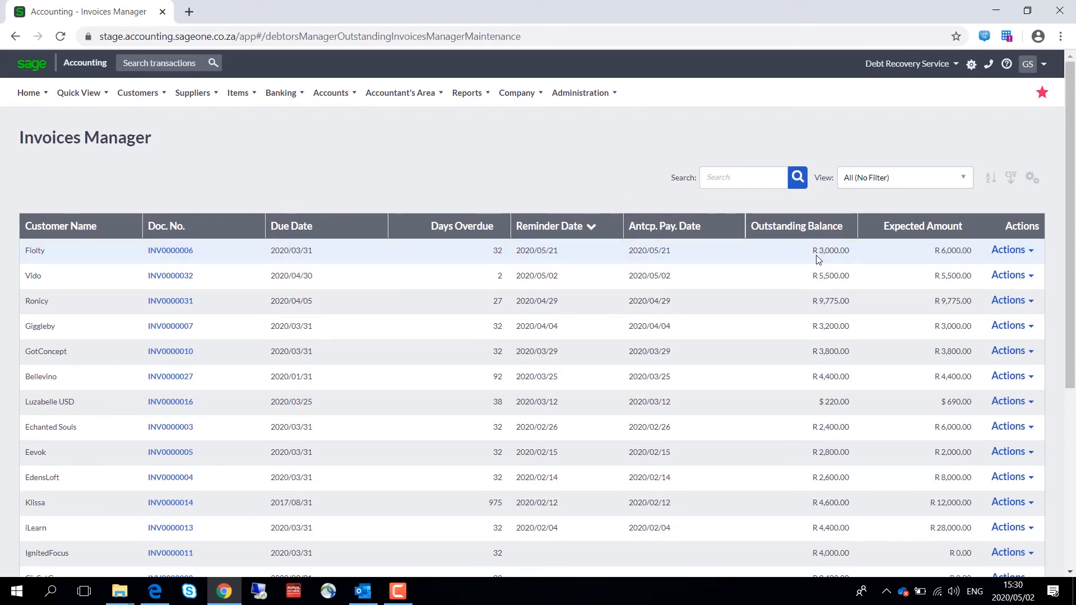
pyautogui.moveTo(928, 243)
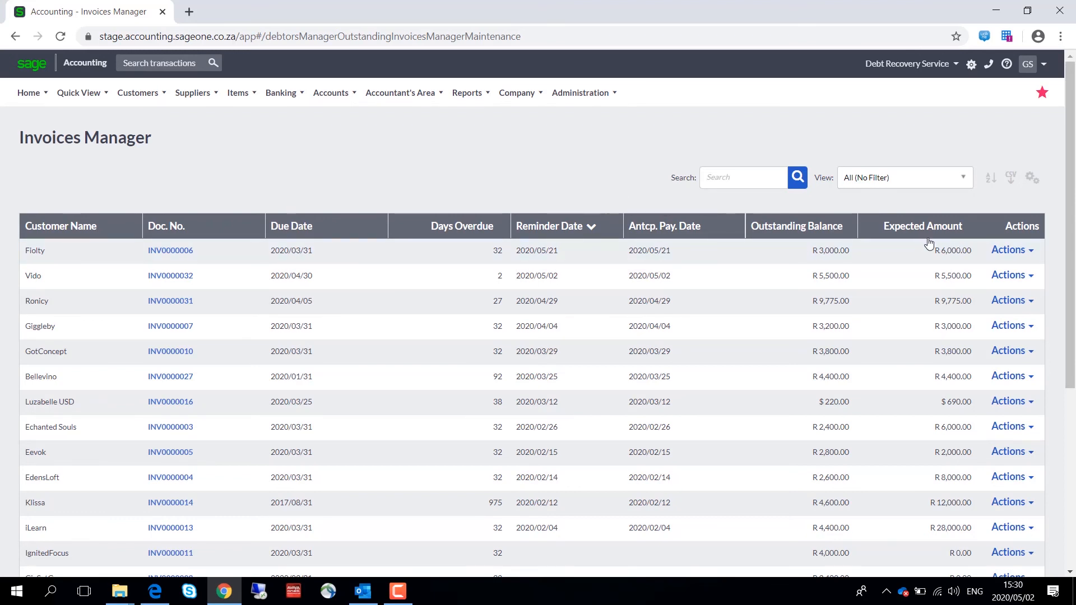
pyautogui.click(1009, 250)
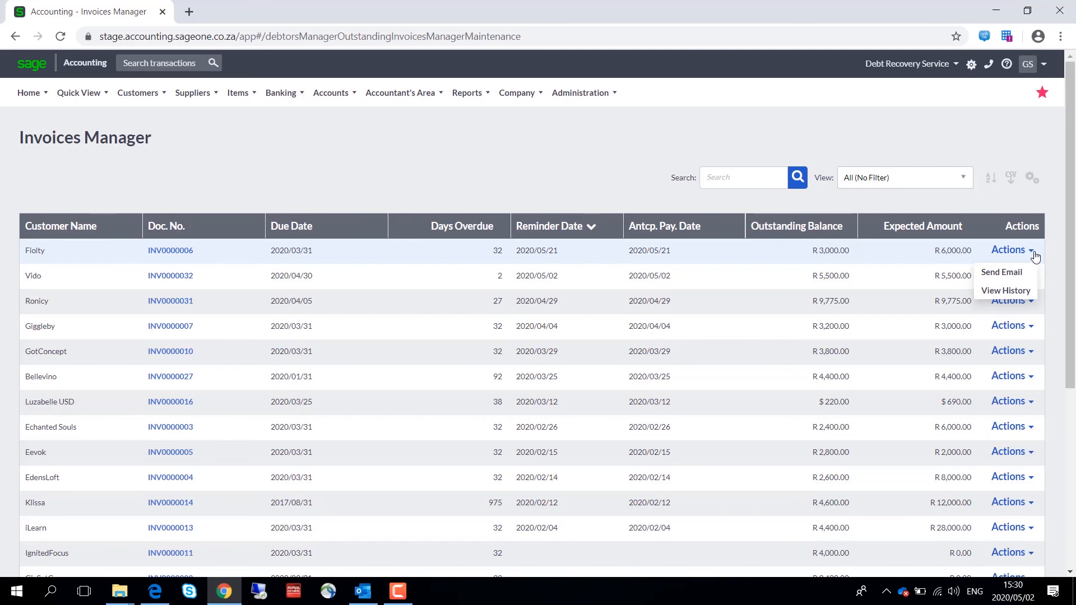
pyautogui.moveTo(1016, 294)
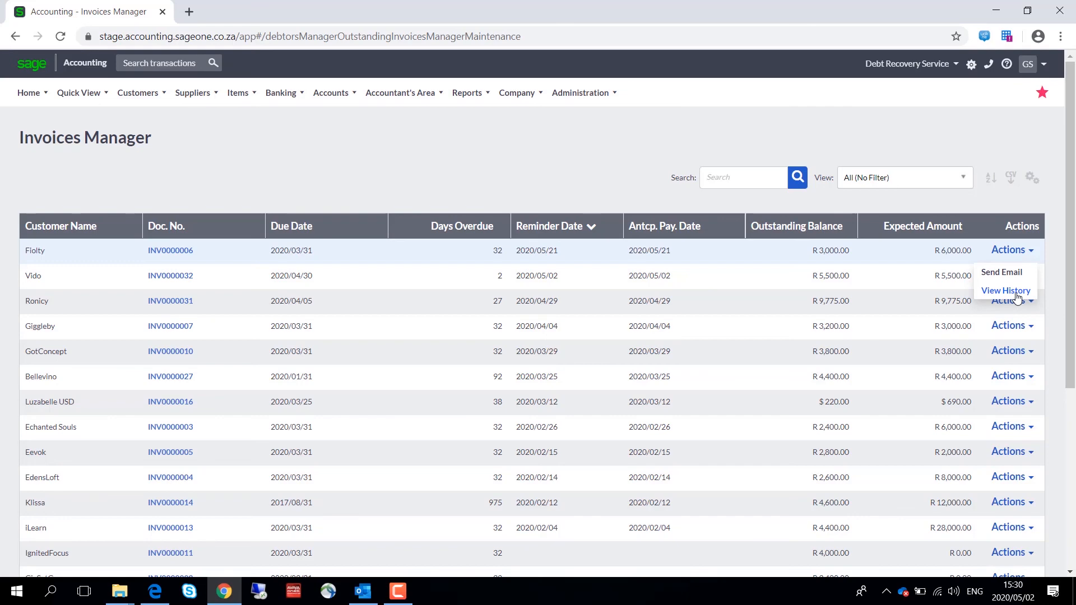
pyautogui.click(1006, 290)
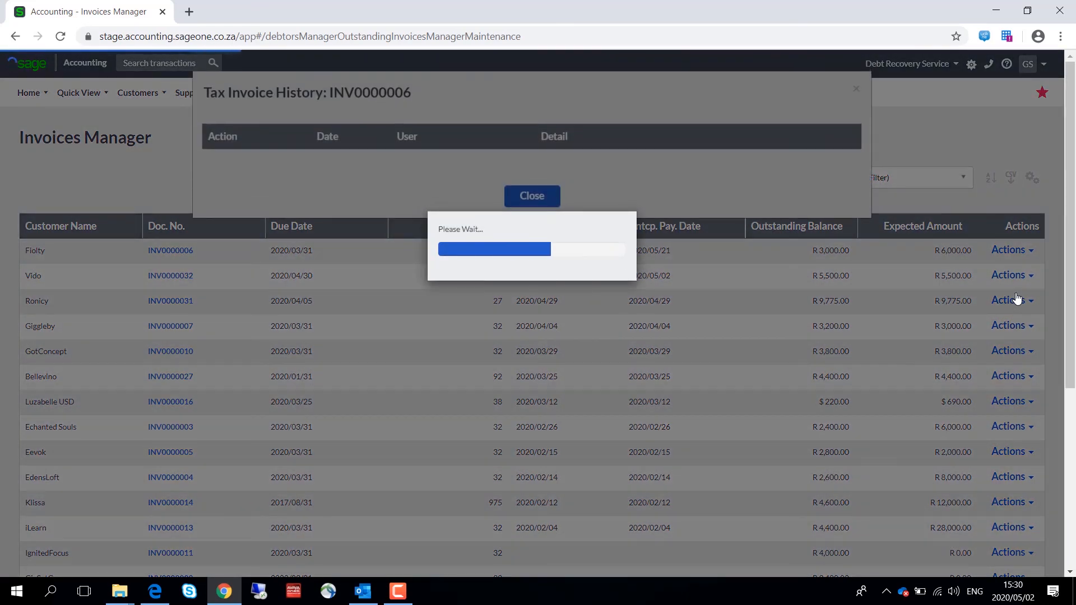